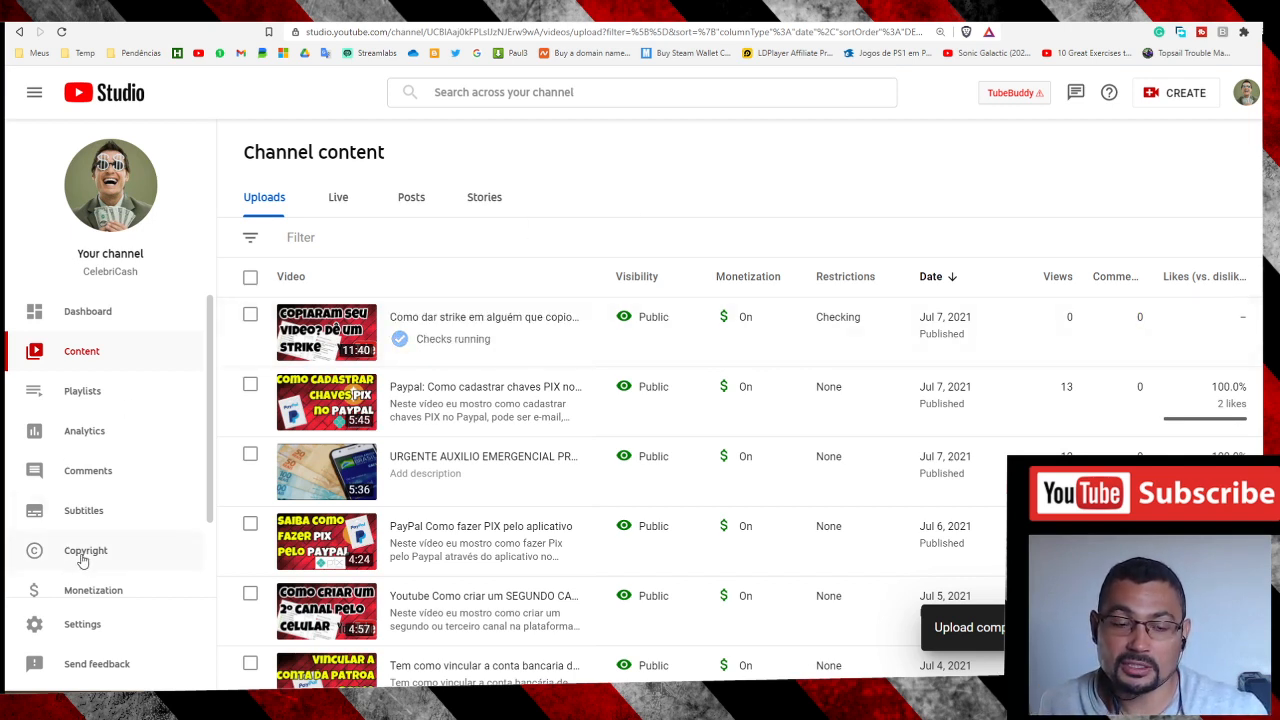
Show the channel's Copyright section on the empty Removal requests list
{"action": "left_click", "coordinate": [84, 550]}
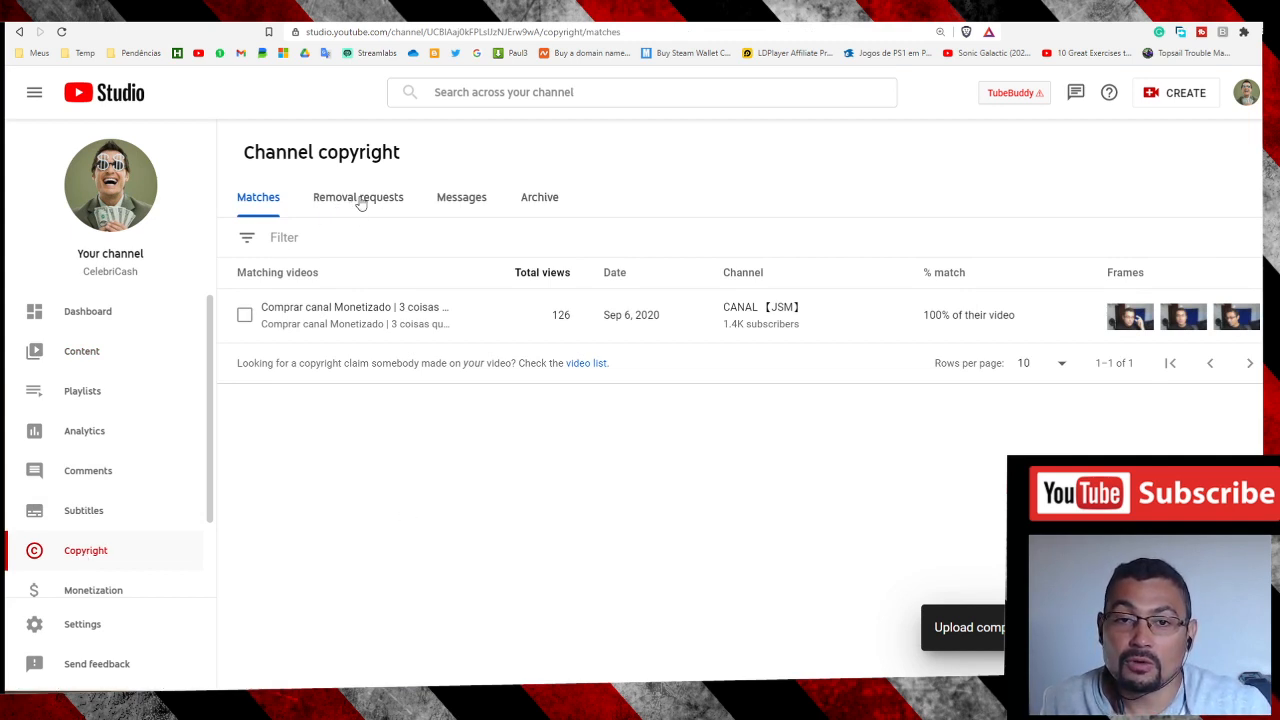
{"action": "left_click", "coordinate": [358, 198]}
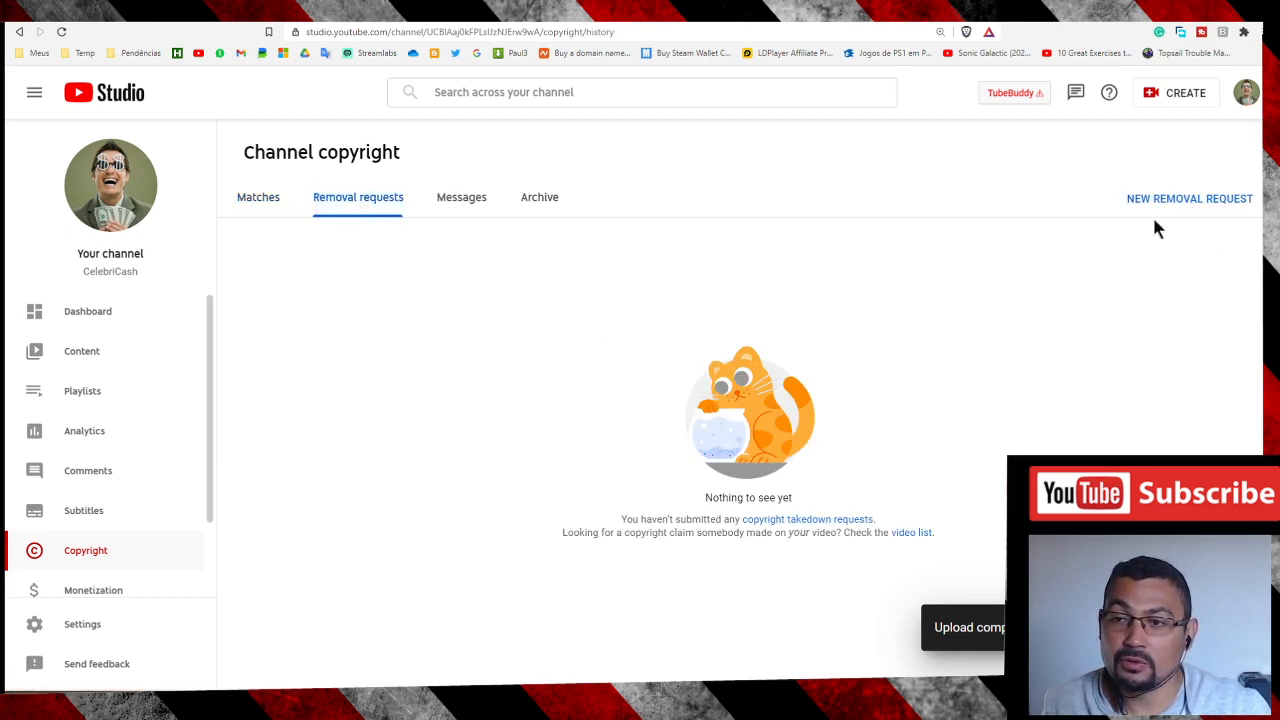
Begin a new removal request, add a video and set Type of work to Video
{"action": "left_click", "coordinate": [1188, 198]}
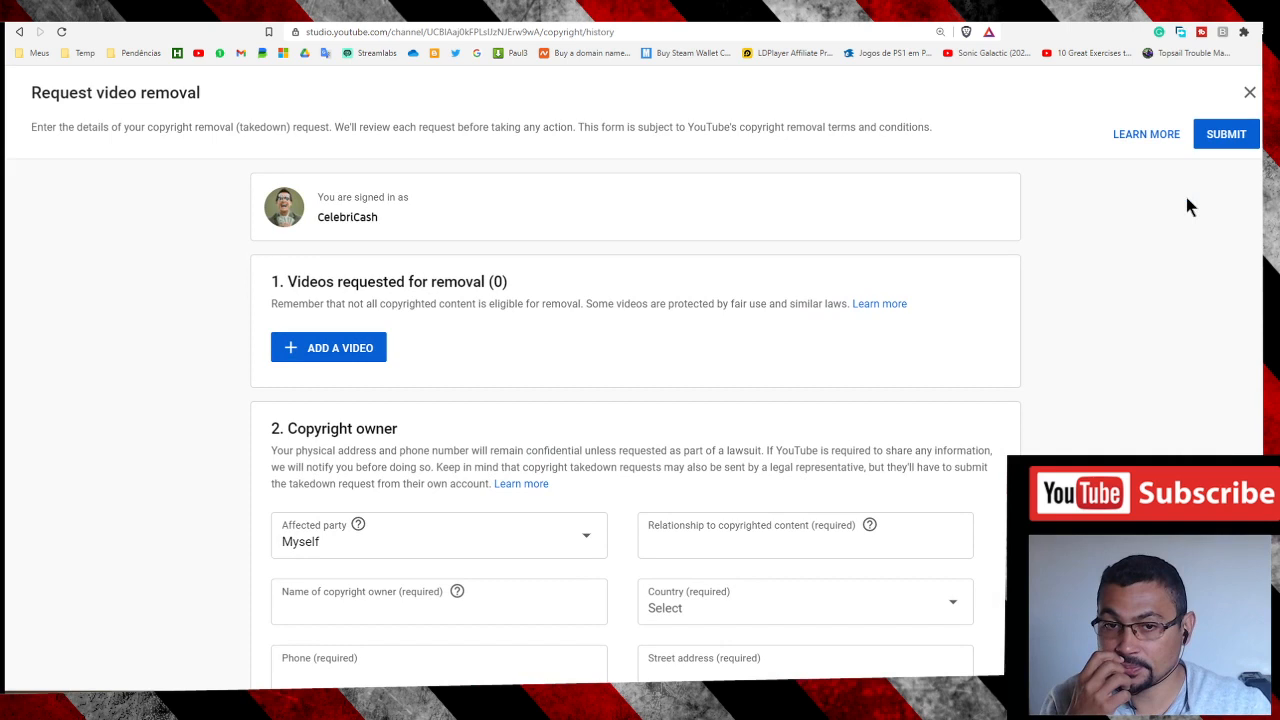
{"action": "mouse_move", "coordinate": [392, 264]}
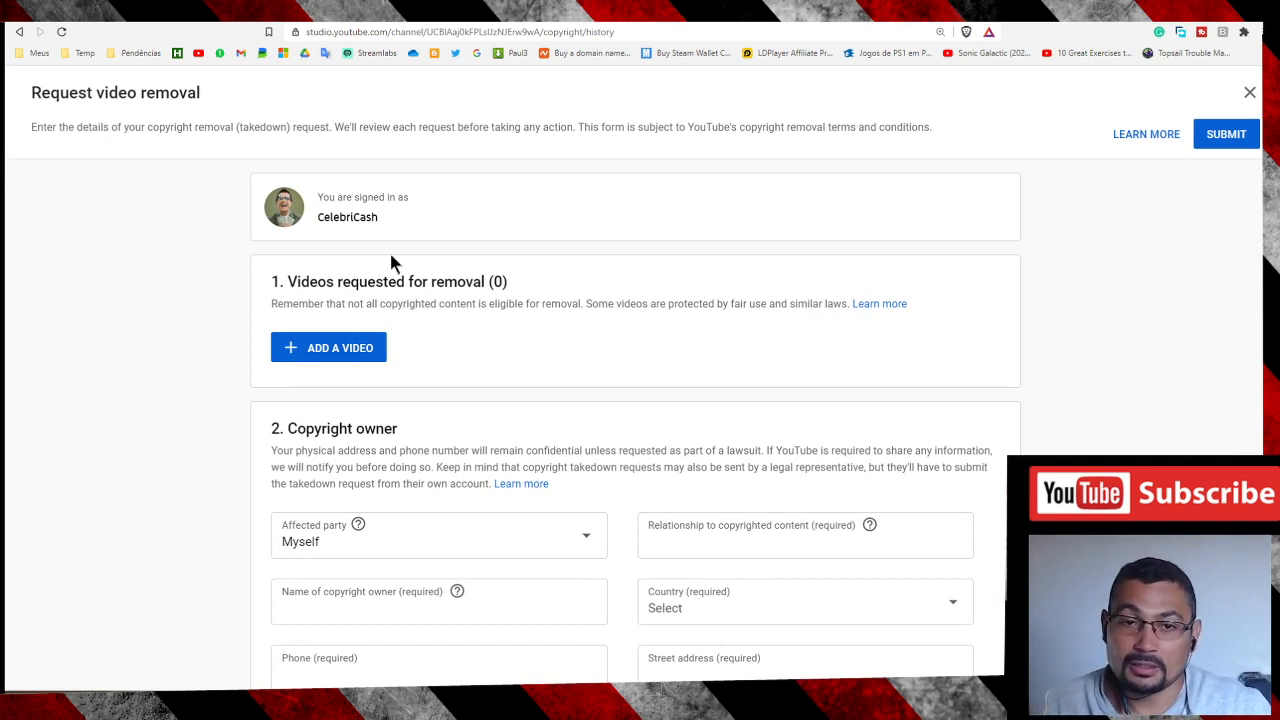
{"action": "mouse_move", "coordinate": [340, 348]}
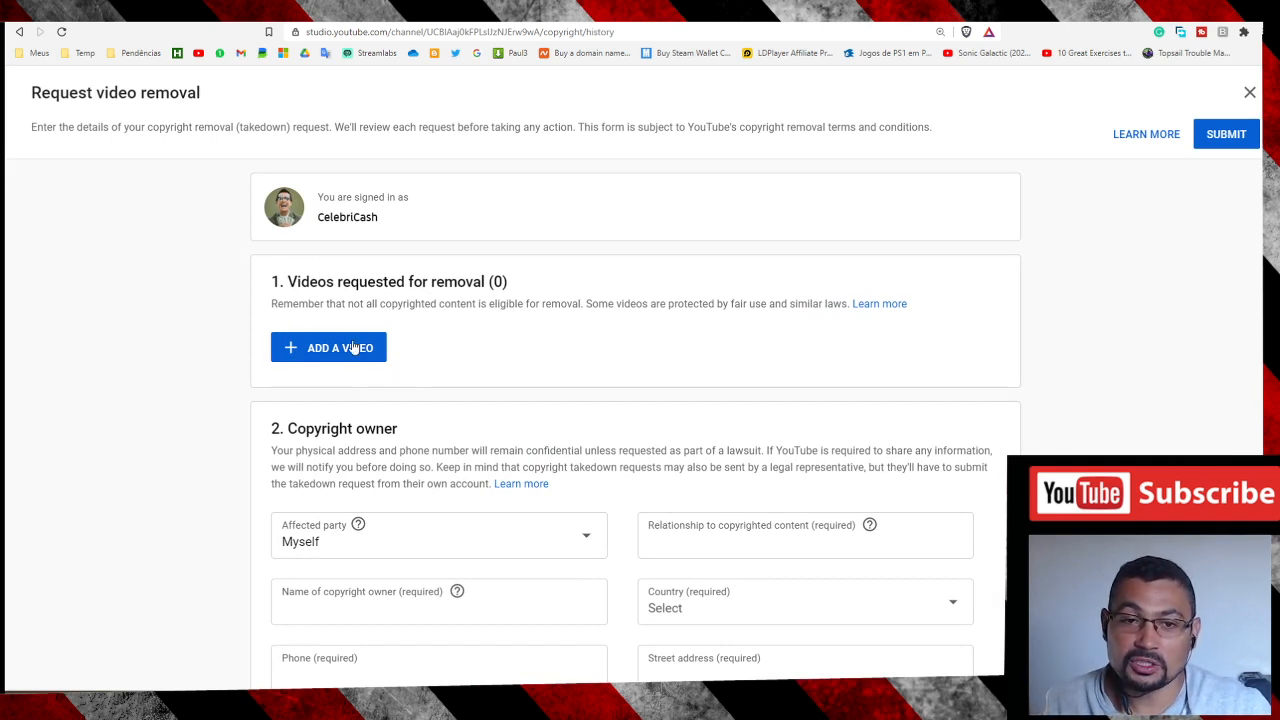
{"action": "left_click", "coordinate": [328, 348]}
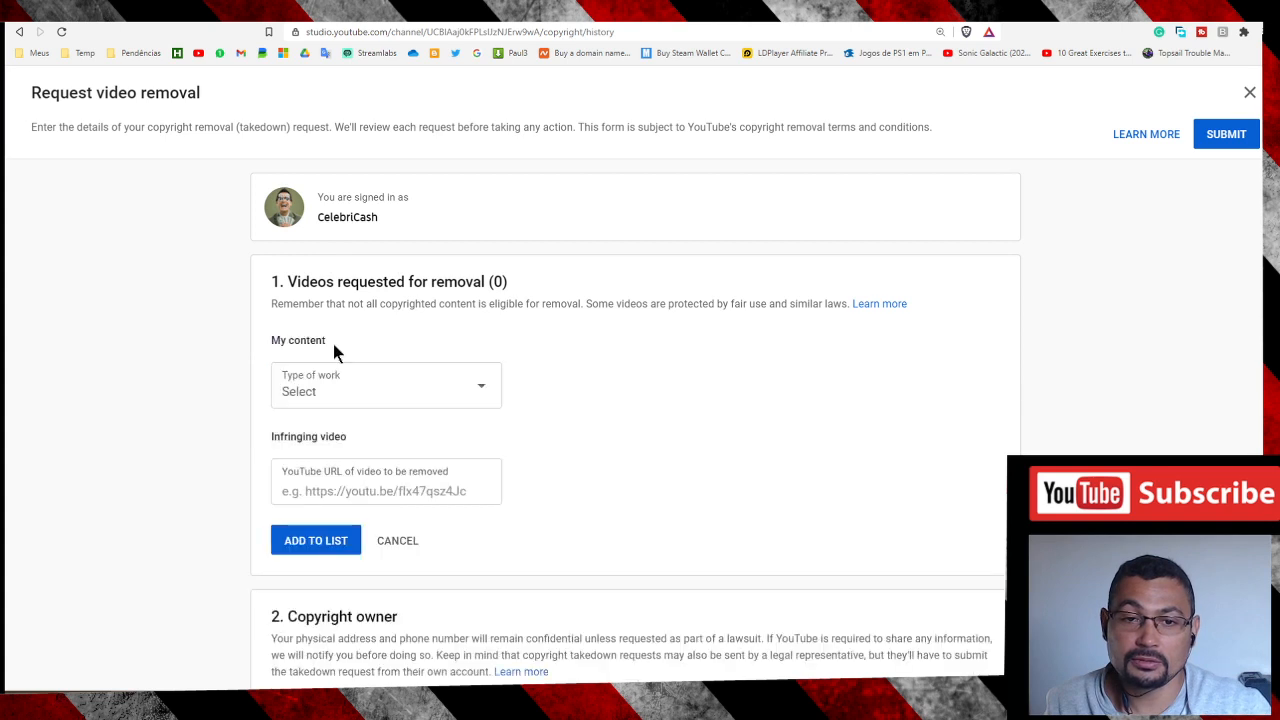
{"action": "scroll", "scroll_direction": "down", "scroll_amount": 3}
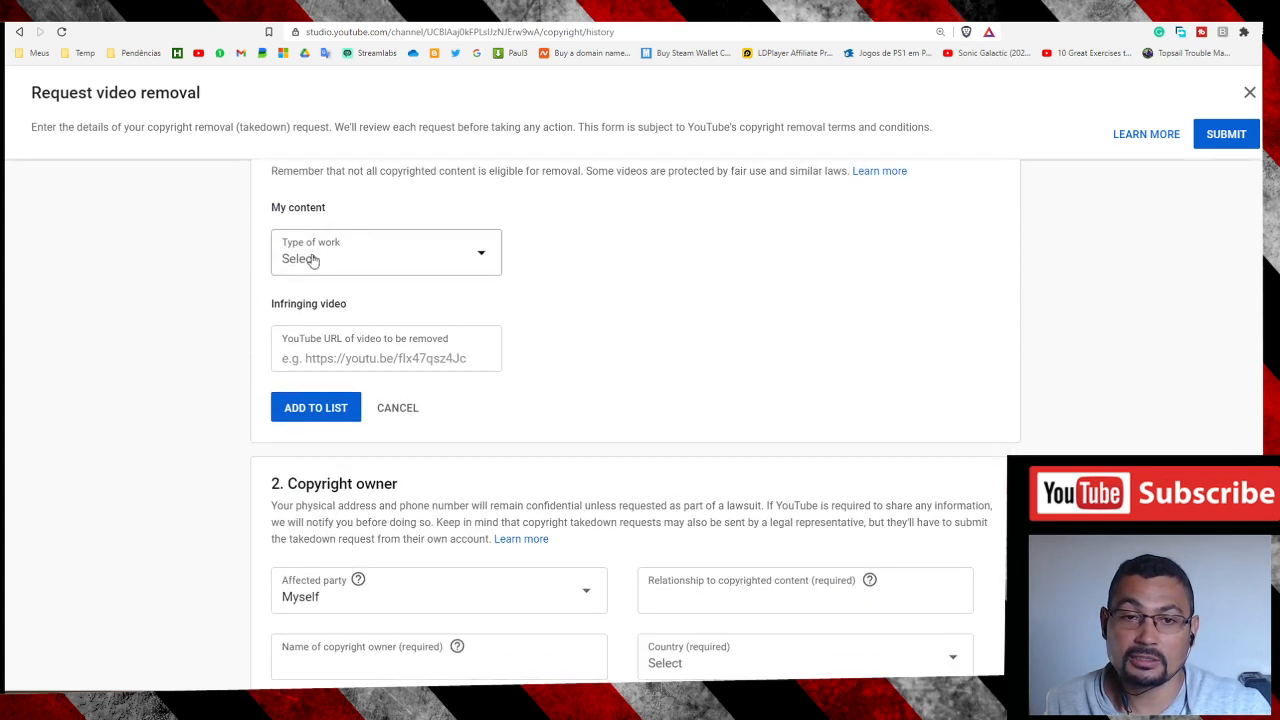
{"action": "left_click", "coordinate": [384, 252]}
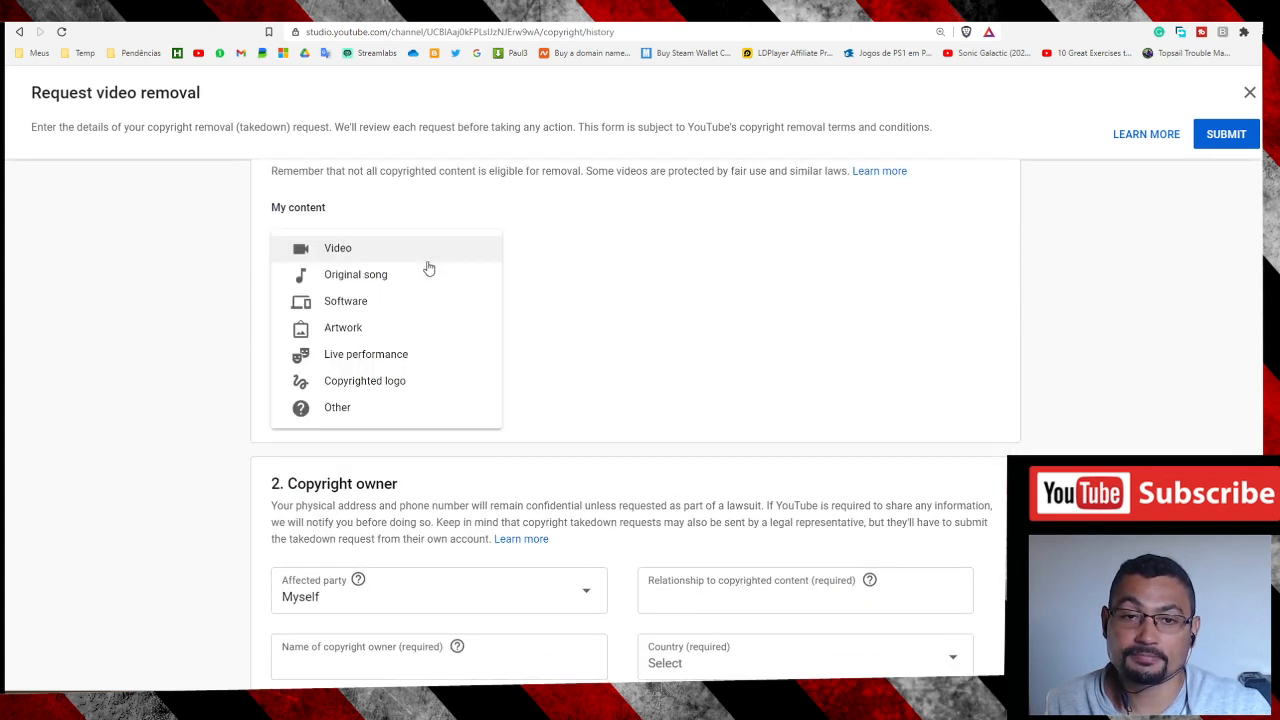
{"action": "mouse_move", "coordinate": [348, 260]}
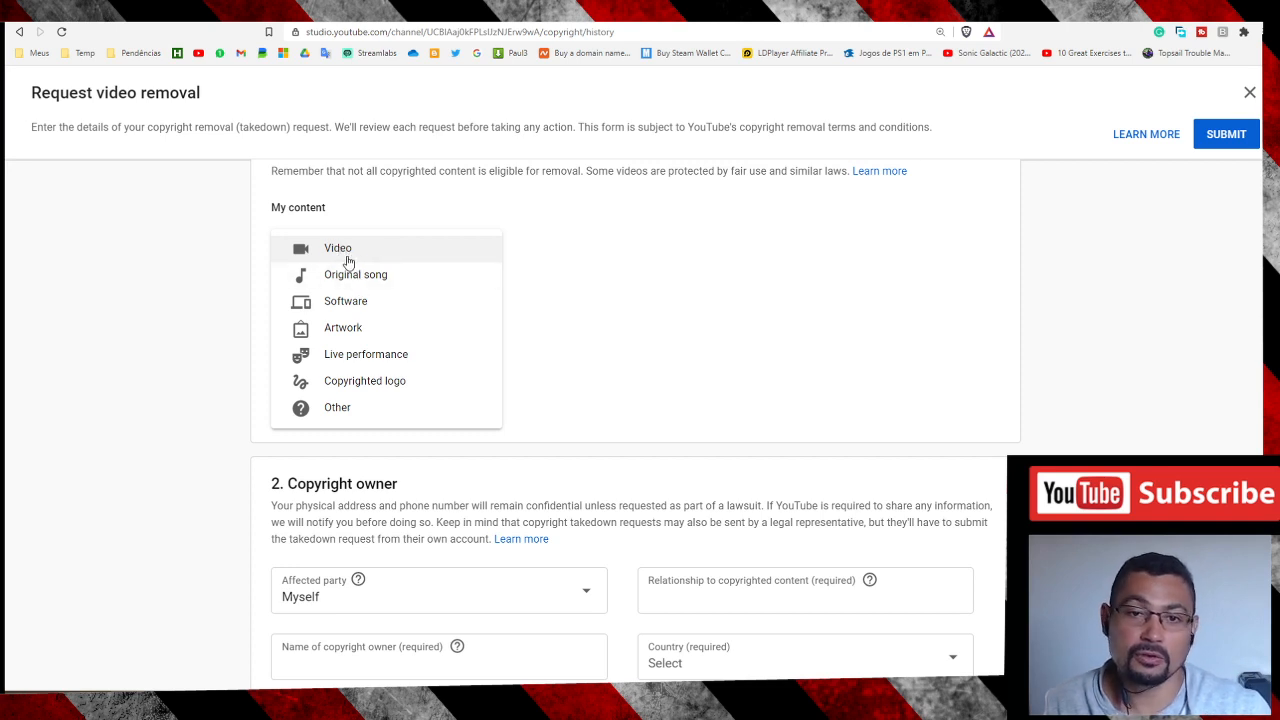
{"action": "mouse_move", "coordinate": [378, 278]}
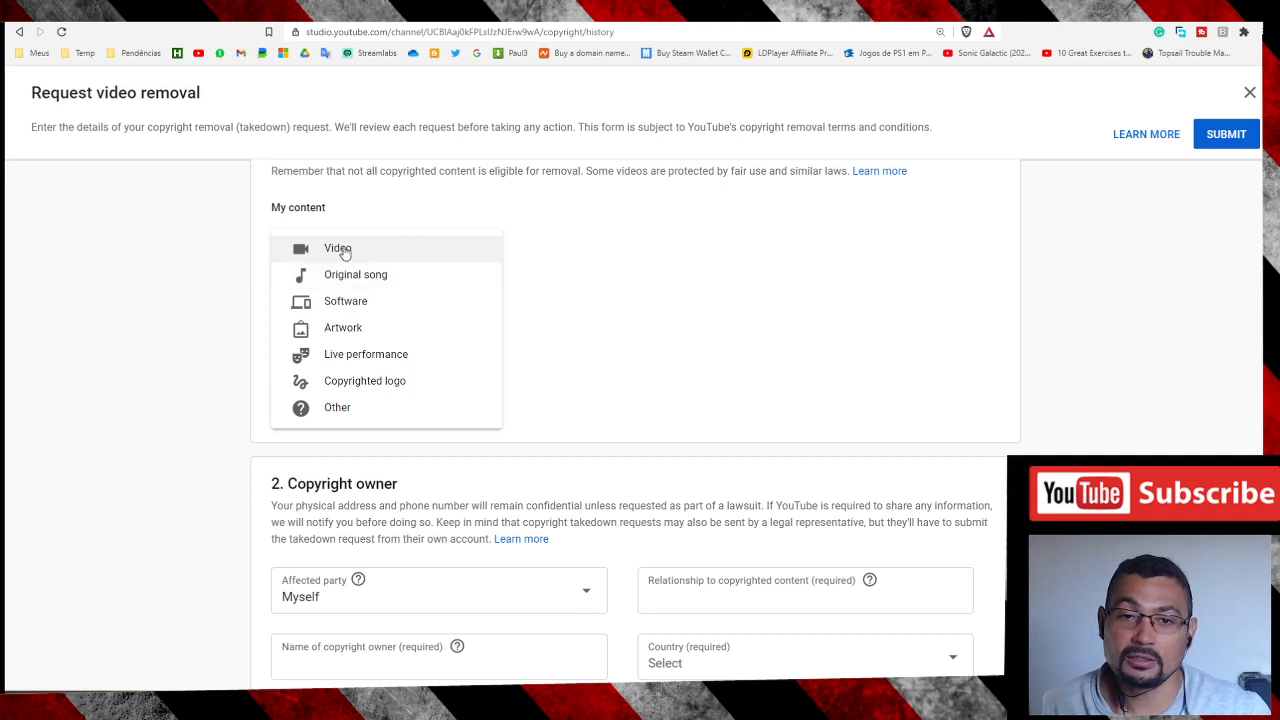
{"action": "left_click", "coordinate": [338, 248]}
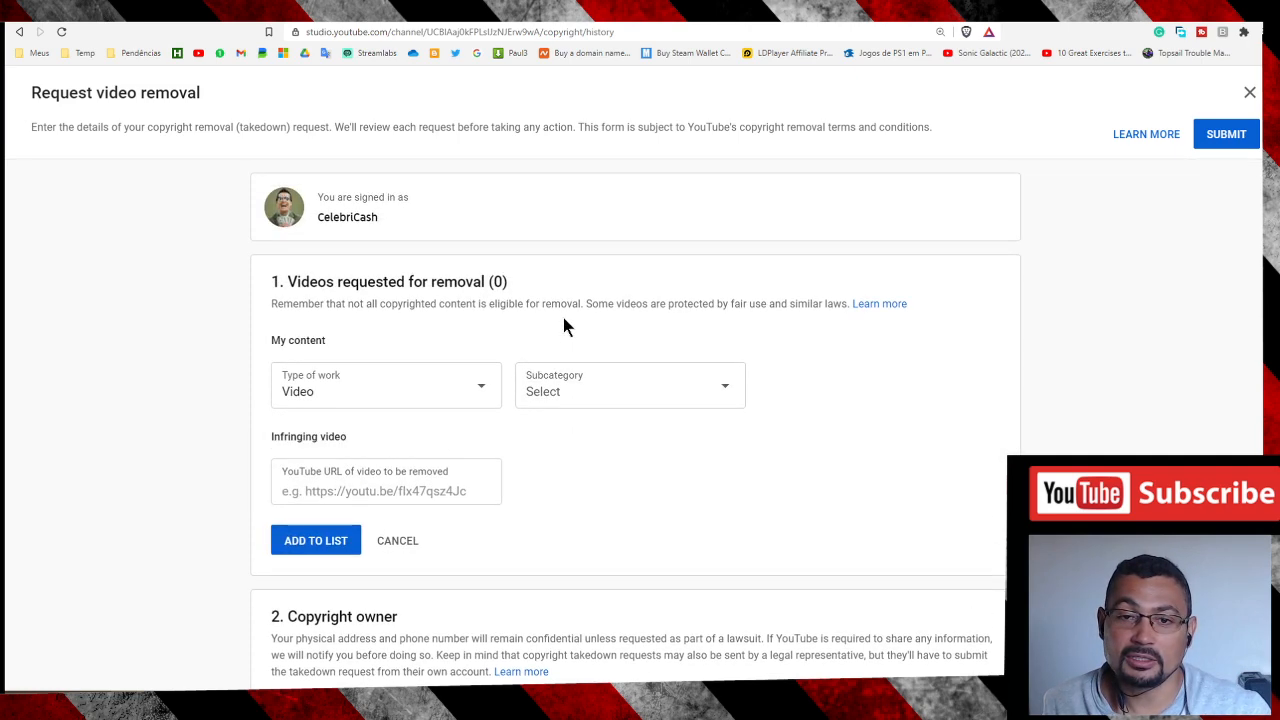
{"action": "scroll", "scroll_direction": "down", "scroll_amount": 3}
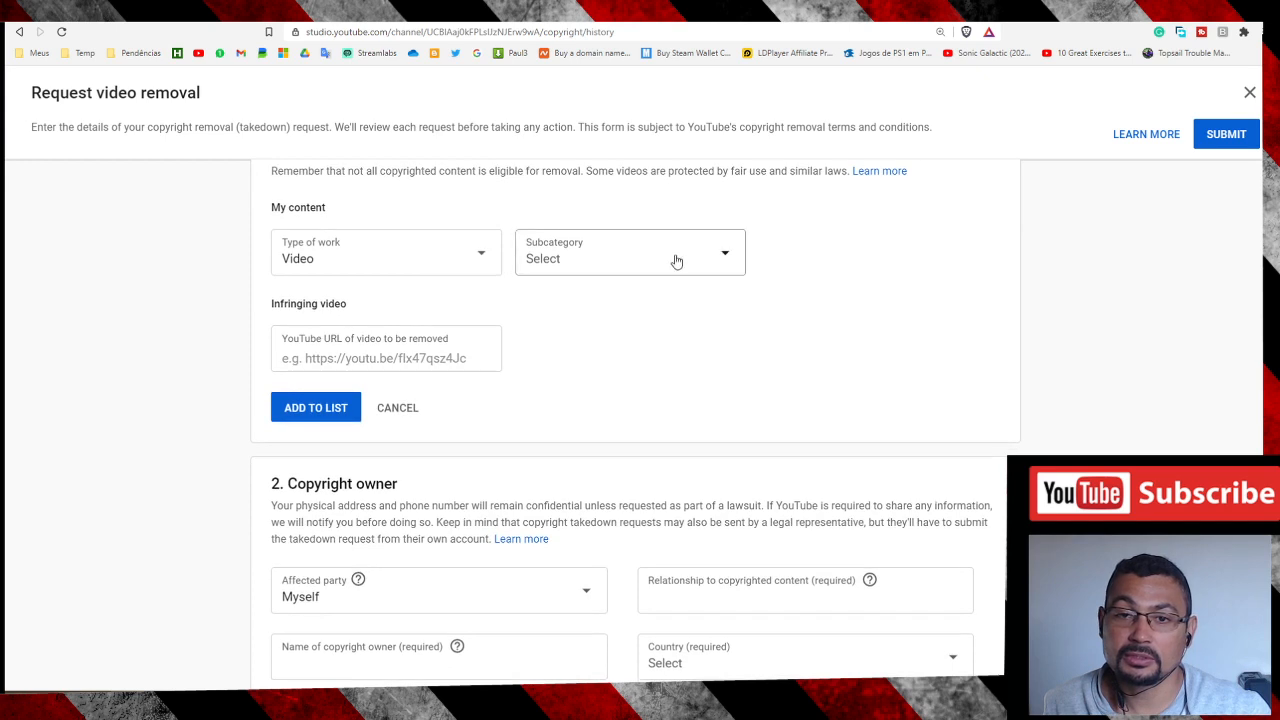
{"action": "left_click", "coordinate": [630, 252]}
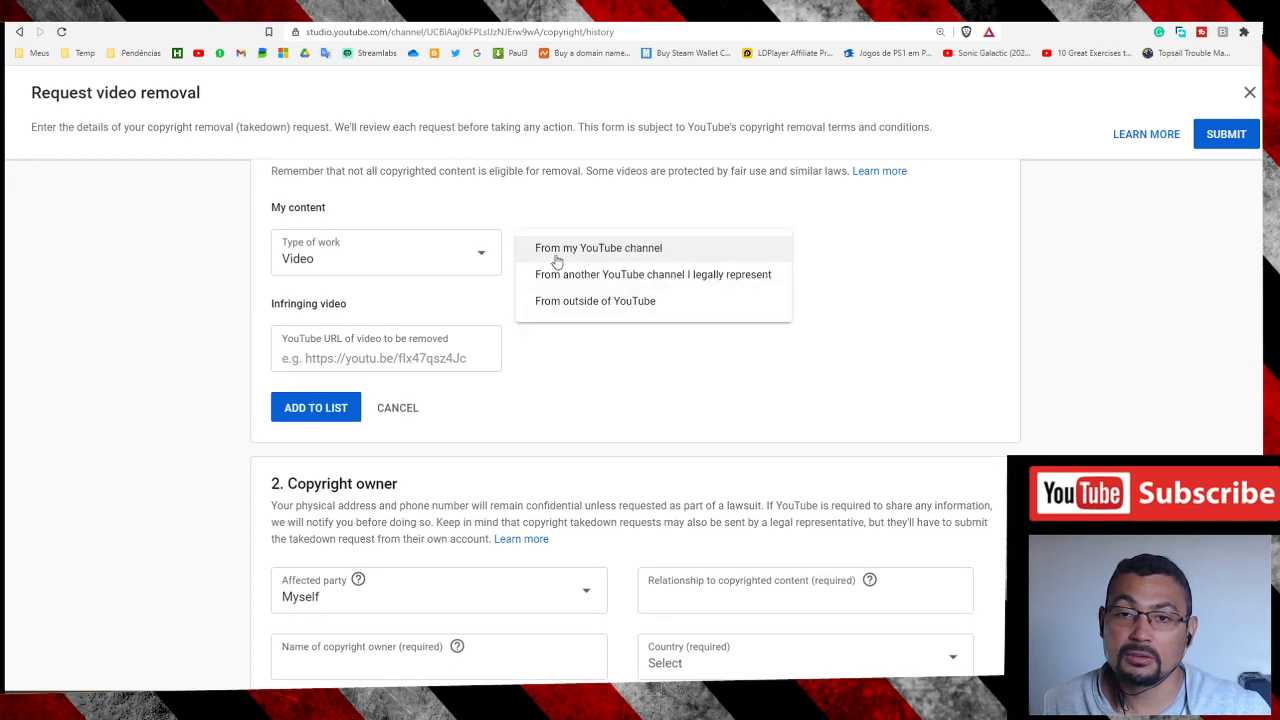
{"action": "mouse_move", "coordinate": [564, 252]}
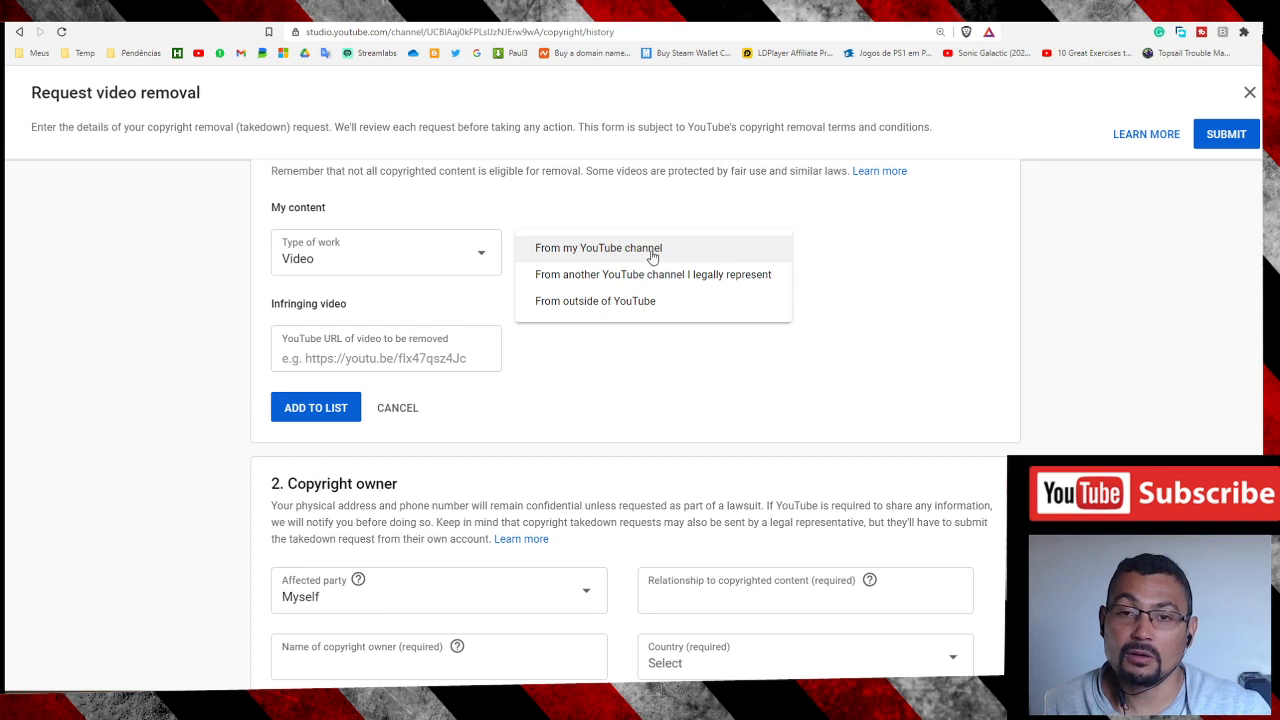
{"action": "mouse_move", "coordinate": [680, 288]}
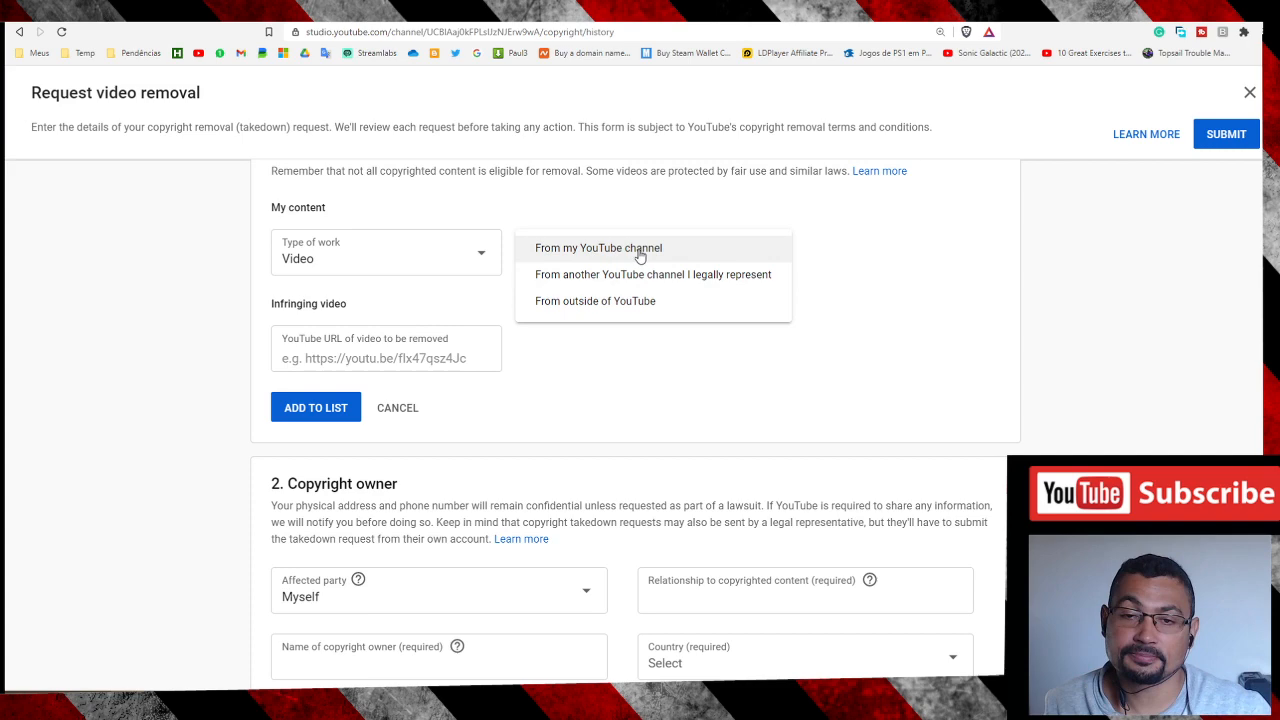
{"action": "left_click", "coordinate": [600, 248]}
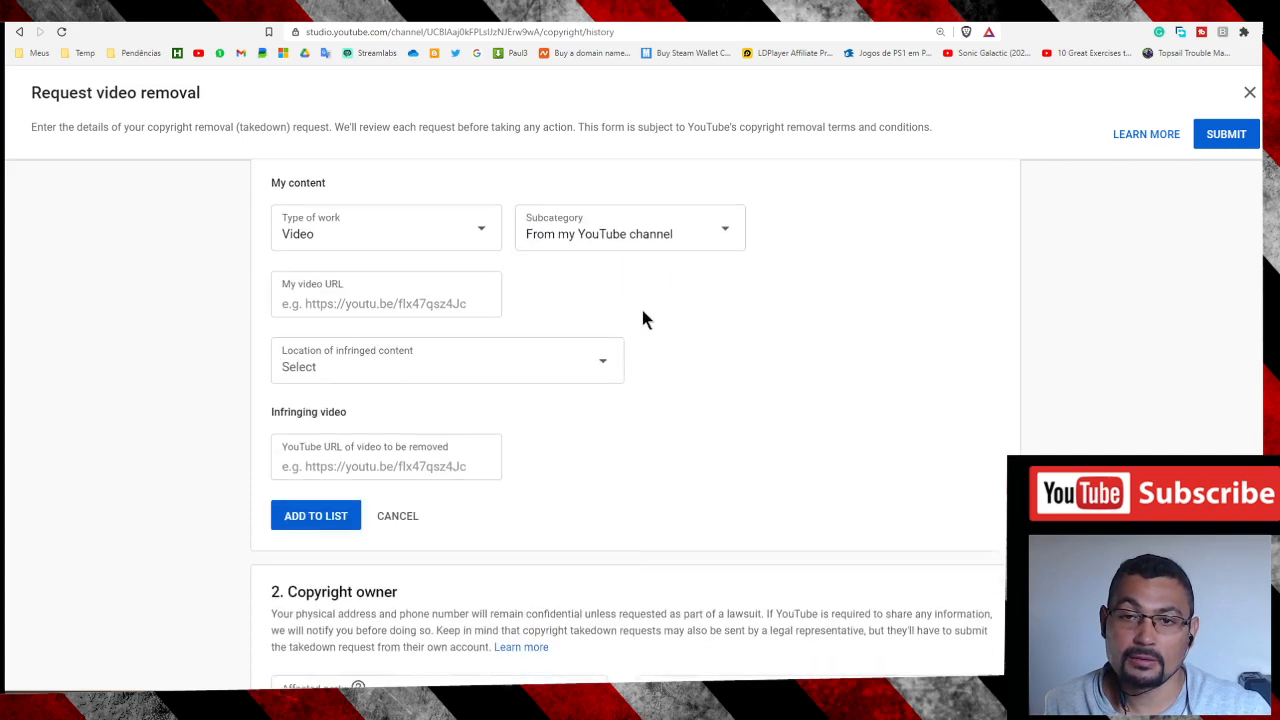
{"action": "scroll", "scroll_direction": "up", "scroll_amount": 3}
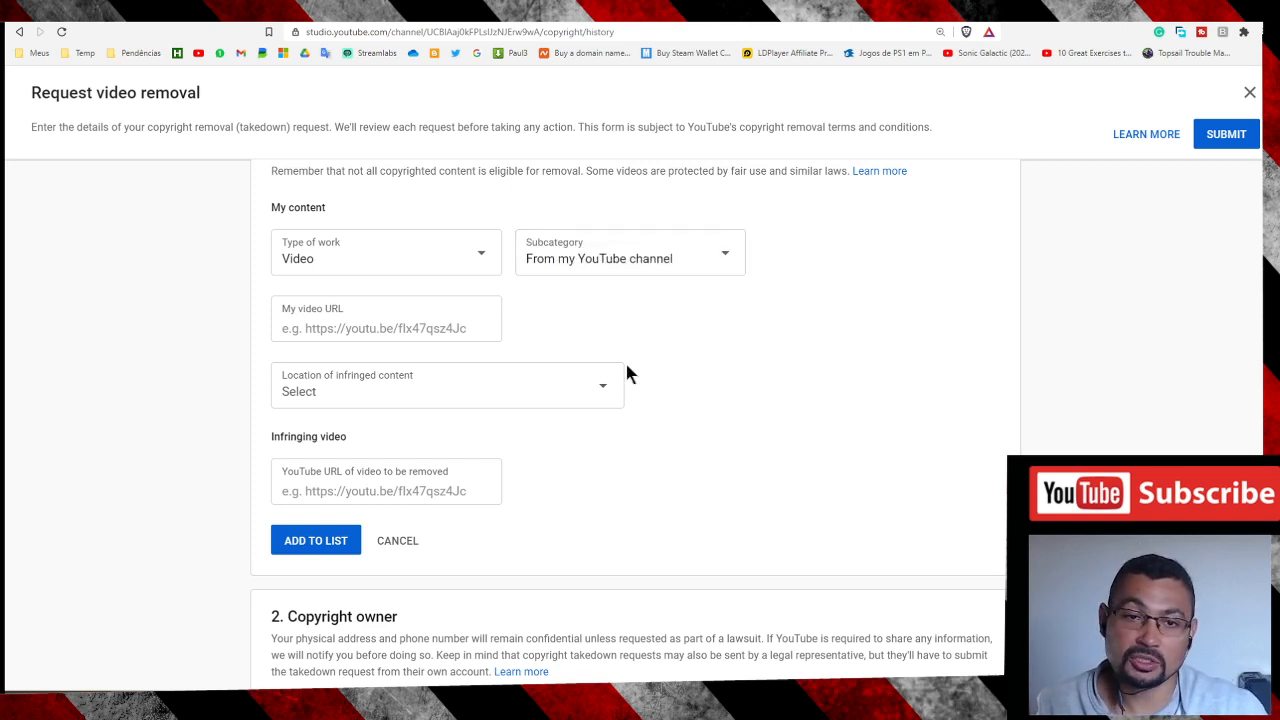
{"action": "left_click", "coordinate": [386, 328]}
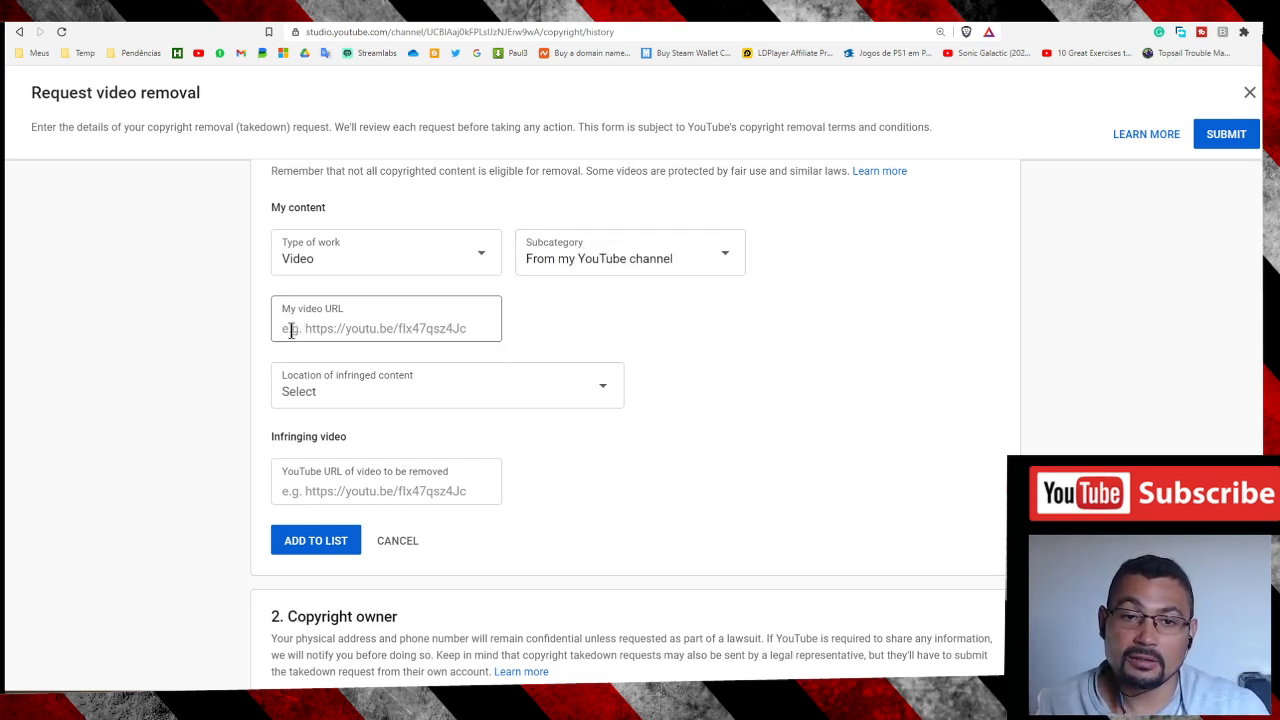
{"action": "left_click", "coordinate": [386, 328]}
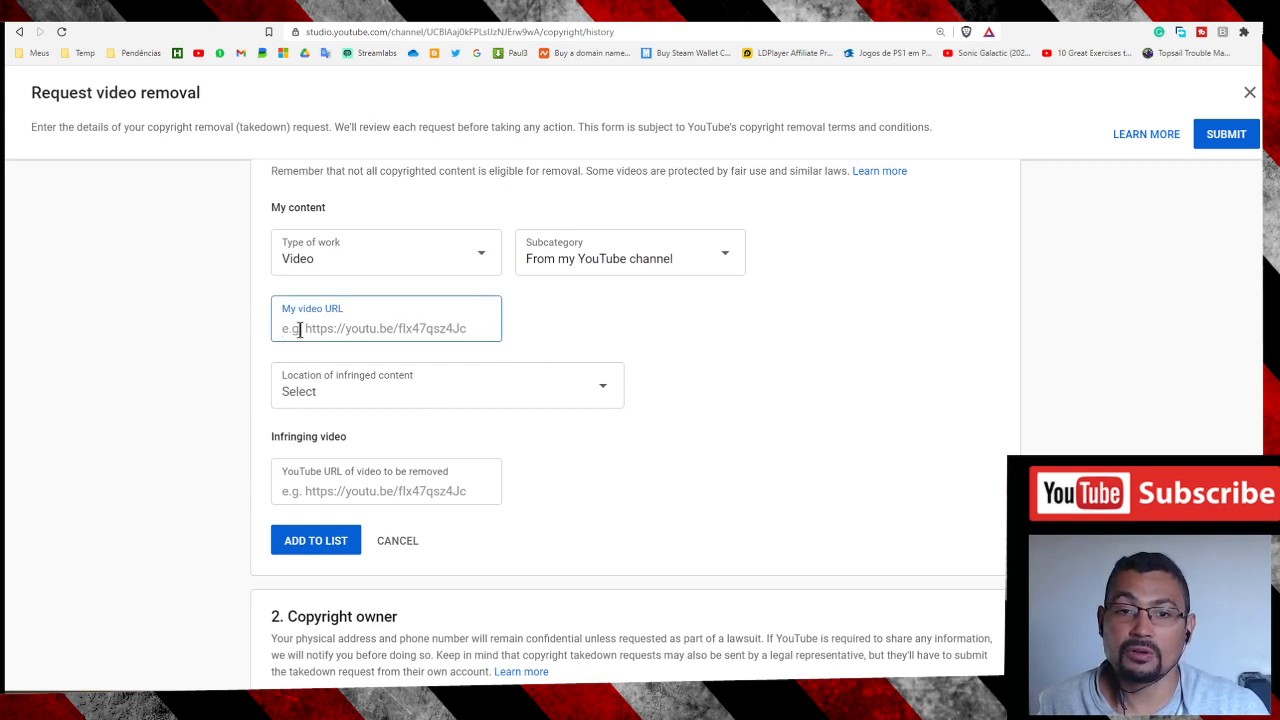
{"action": "scroll", "scroll_direction": "down", "scroll_amount": 3}
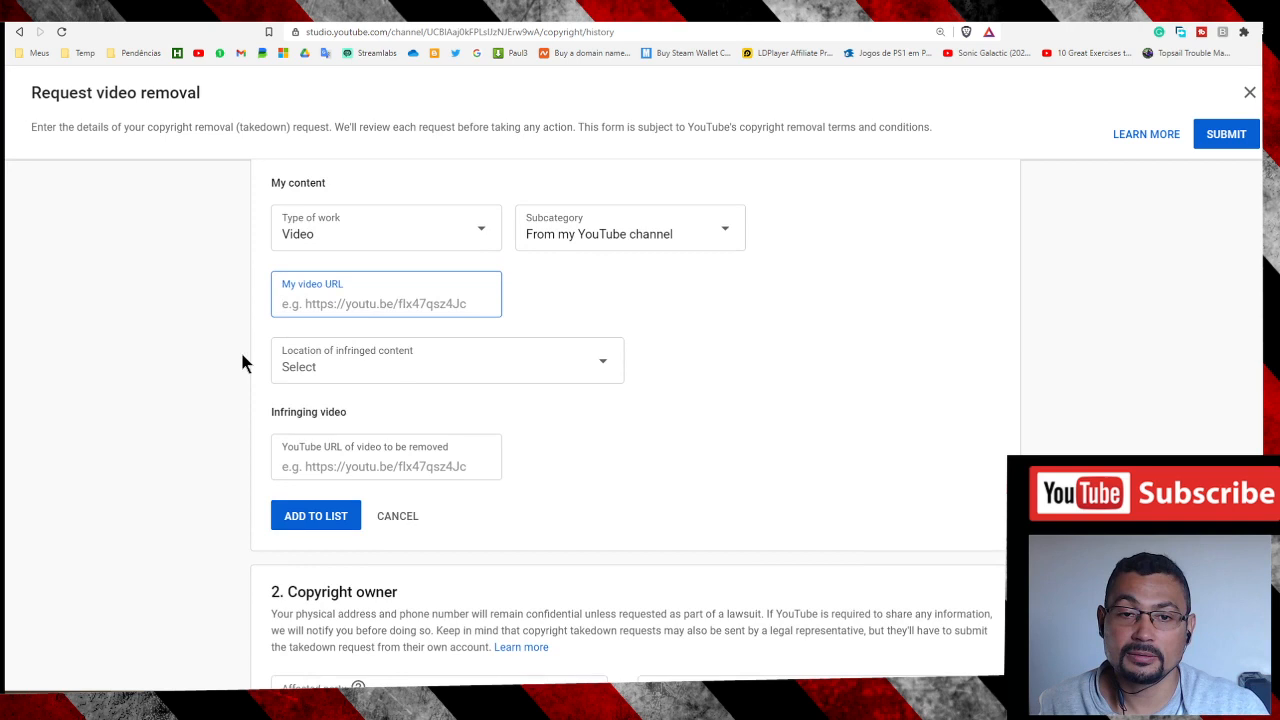
{"action": "scroll", "scroll_direction": "down", "scroll_amount": 3}
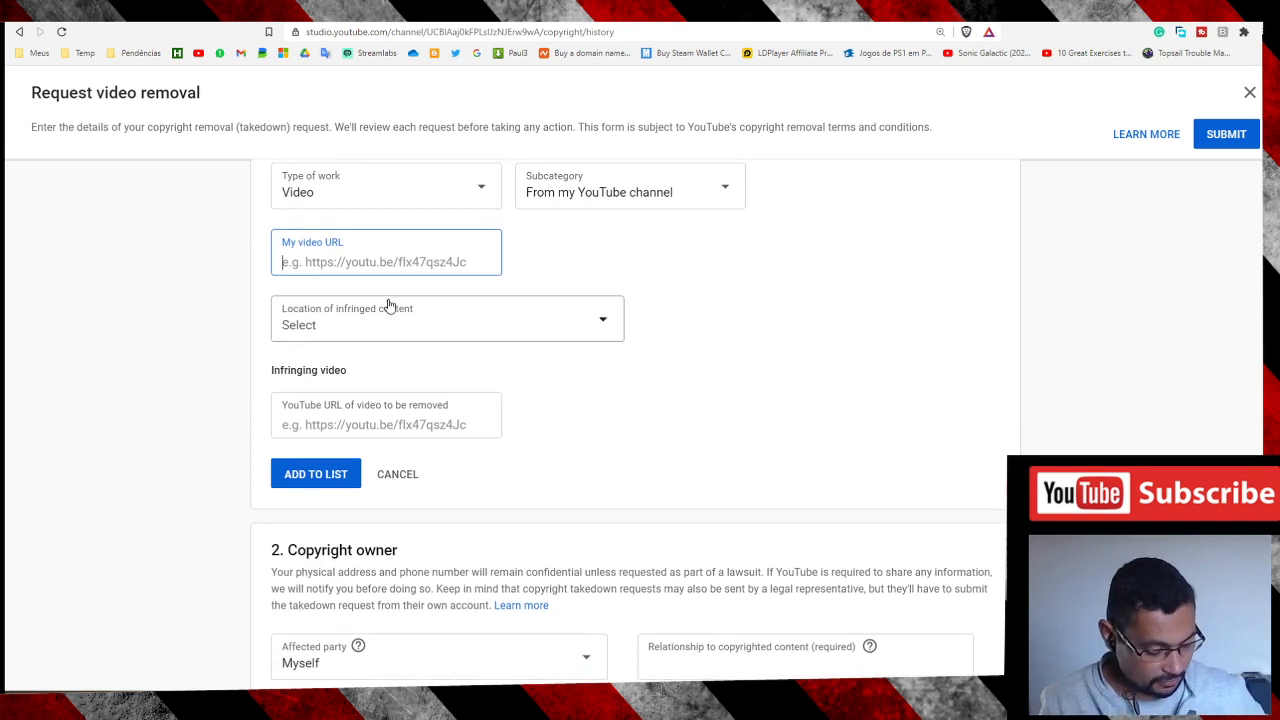
{"action": "type", "text": "https://youtu.be/sSub9FAyzgk"}
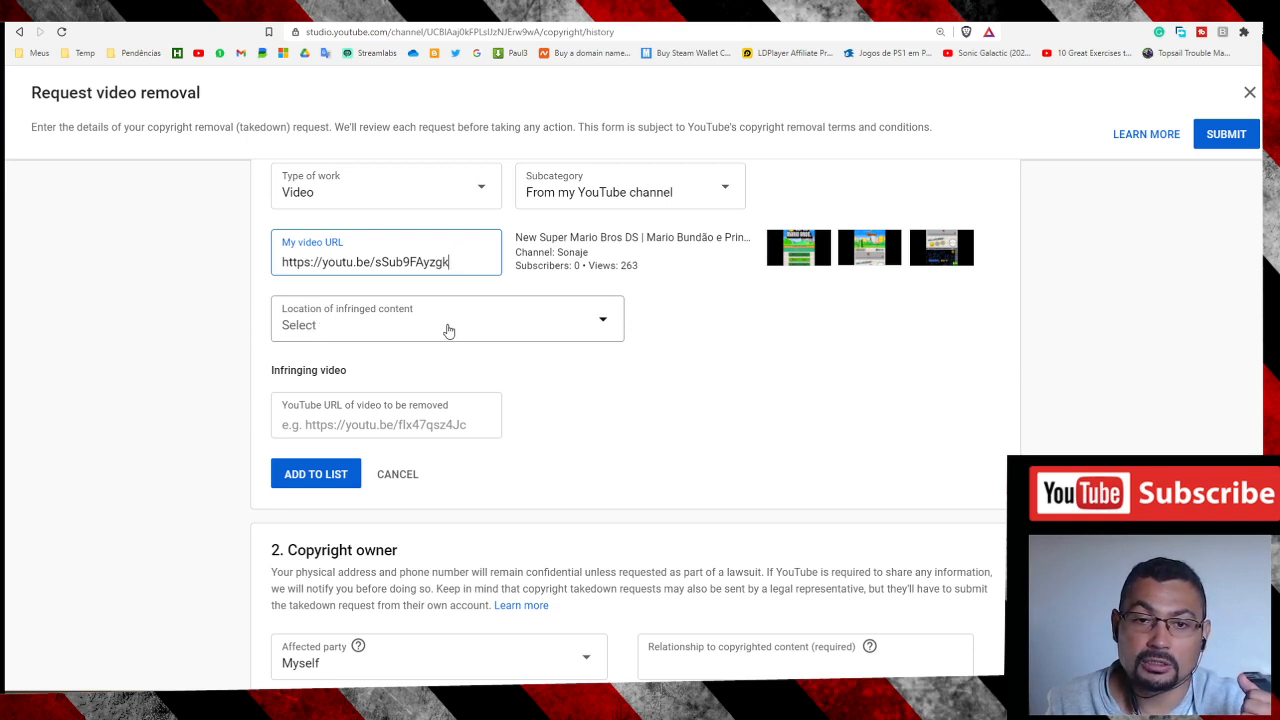
Set Location of infringed content to Timestamps
{"action": "left_click", "coordinate": [448, 318]}
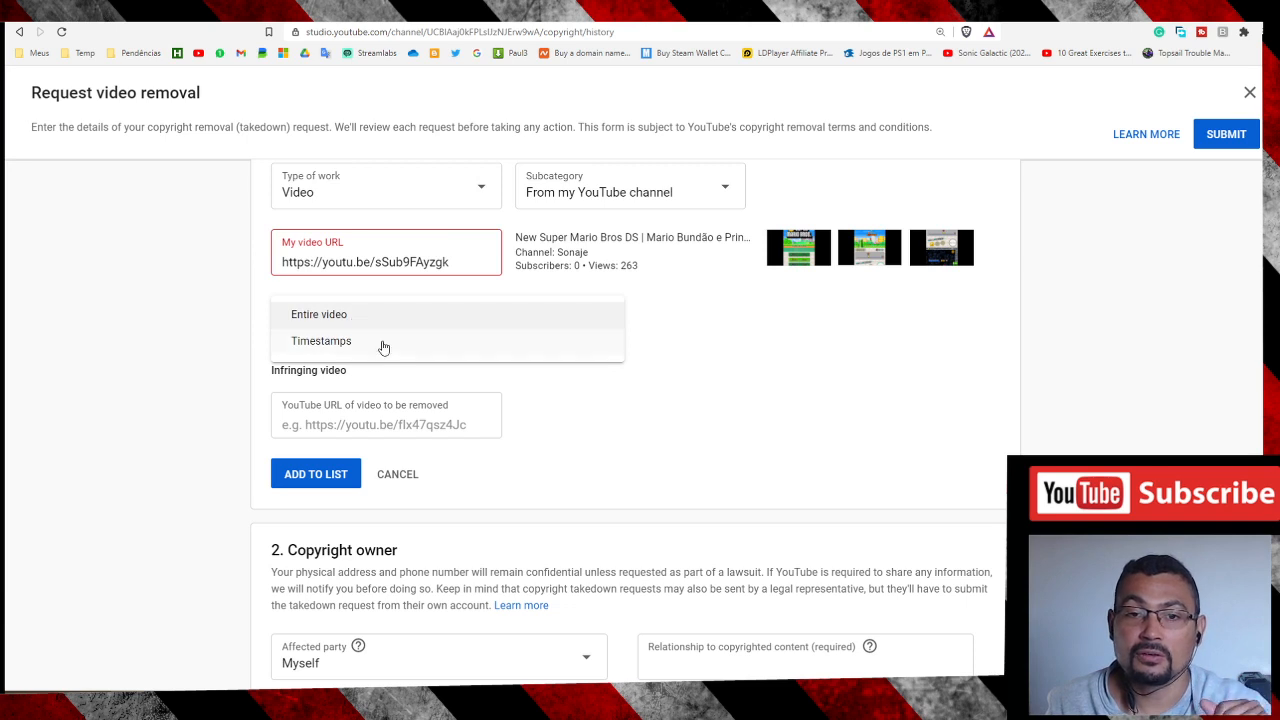
{"action": "left_click", "coordinate": [320, 340]}
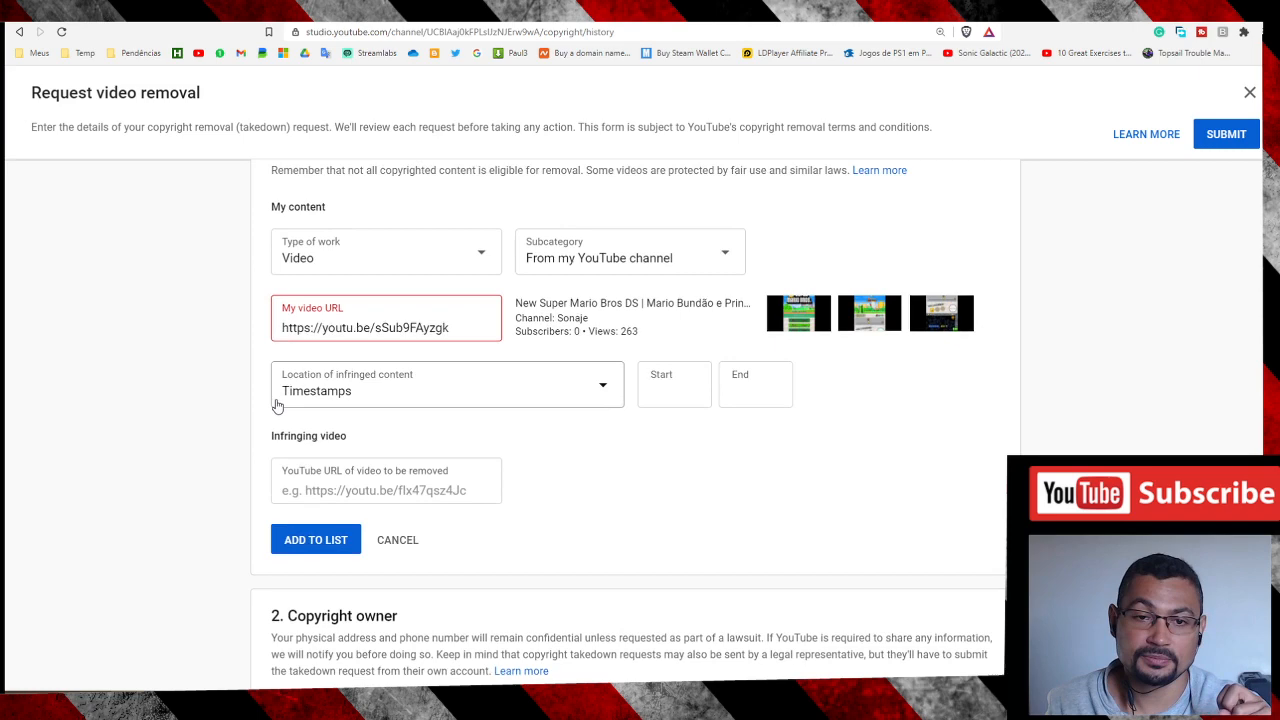
{"action": "scroll", "scroll_direction": "down", "scroll_amount": 3}
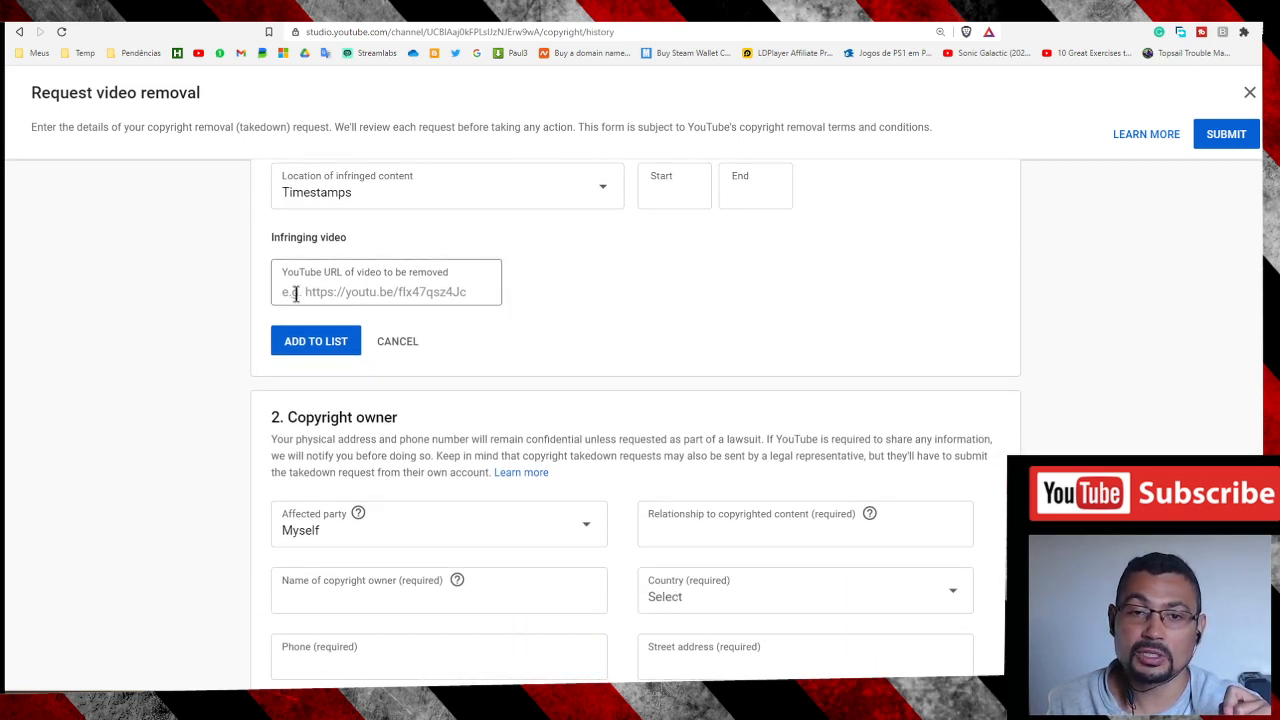
{"action": "mouse_move", "coordinate": [338, 268]}
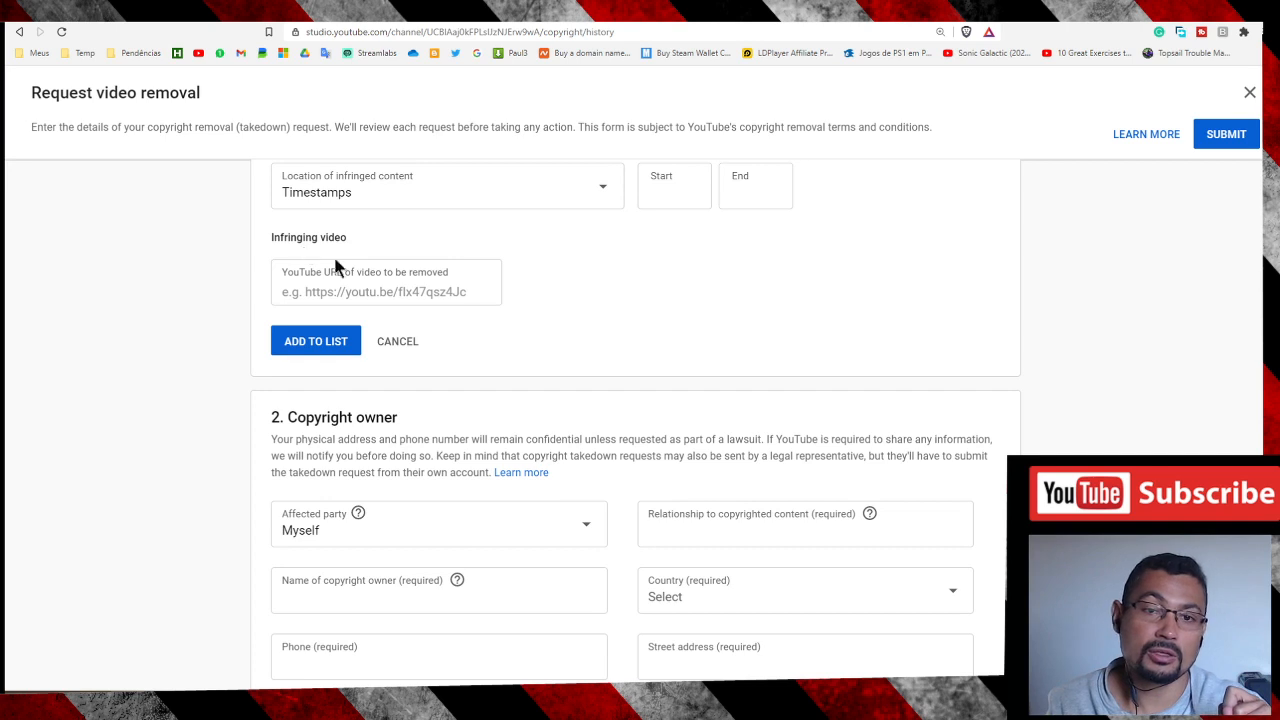
{"action": "left_click", "coordinate": [386, 292]}
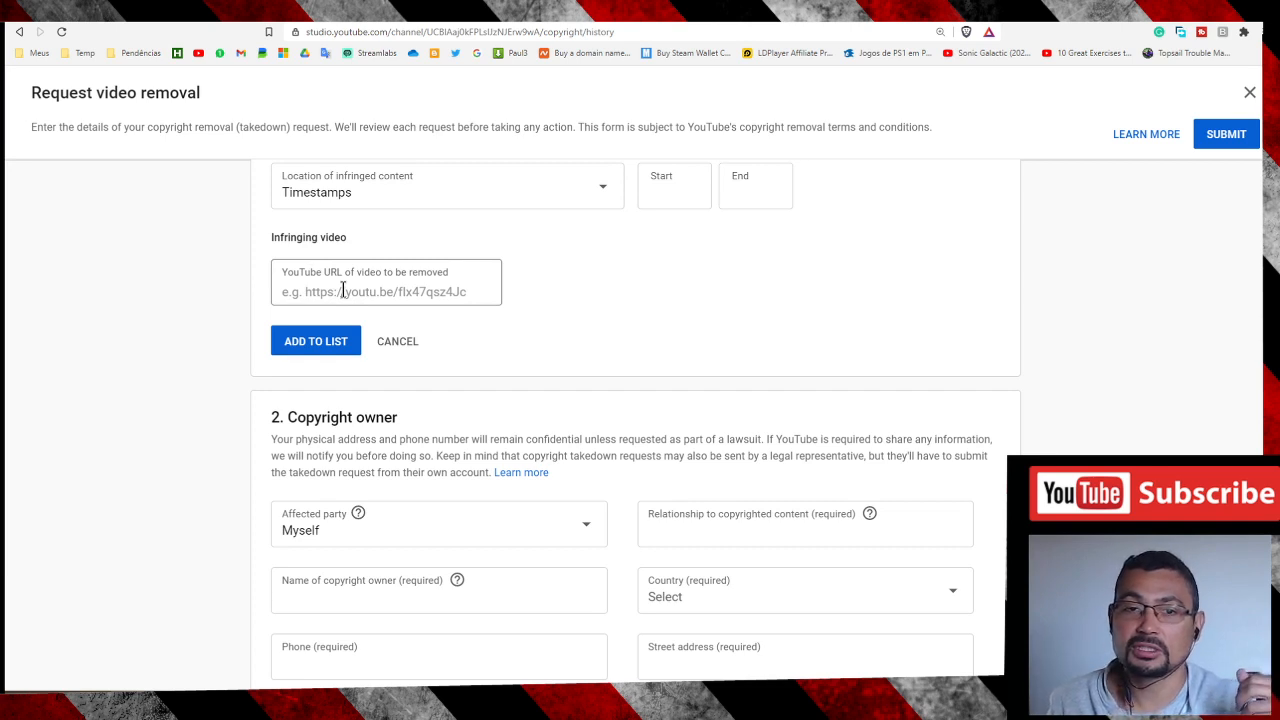
{"action": "mouse_move", "coordinate": [250, 320]}
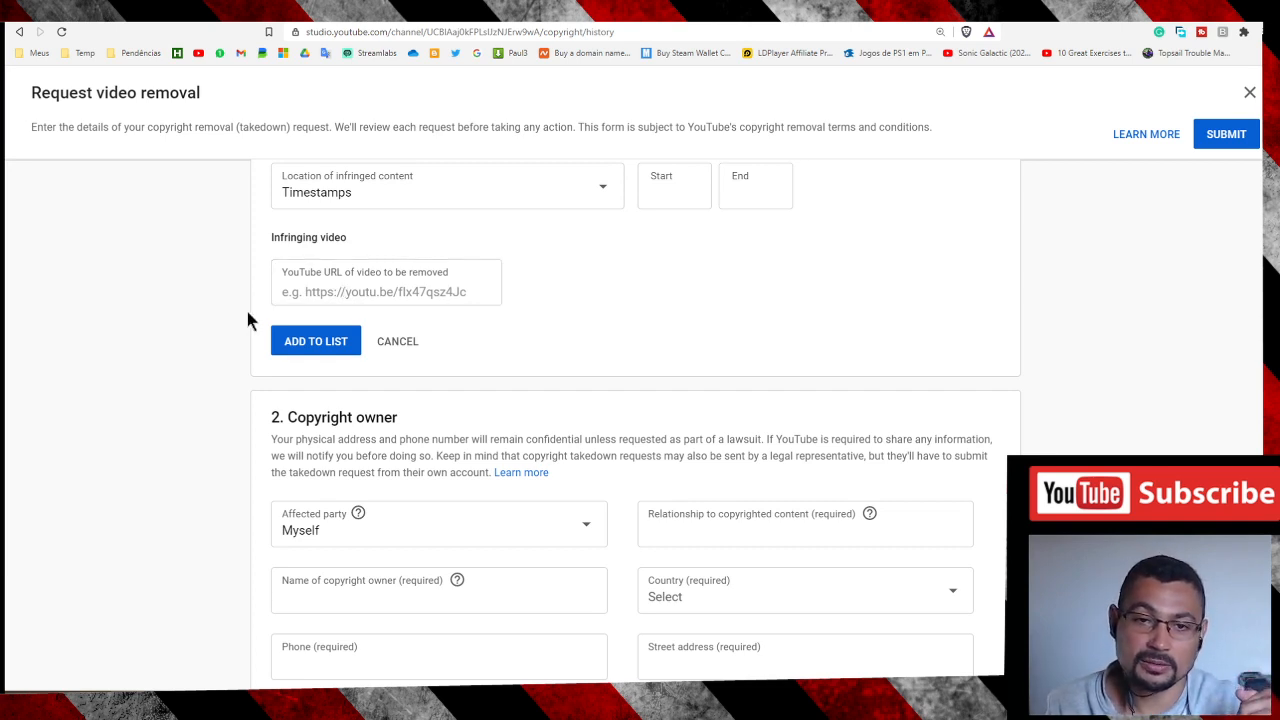
{"action": "left_click", "coordinate": [386, 282]}
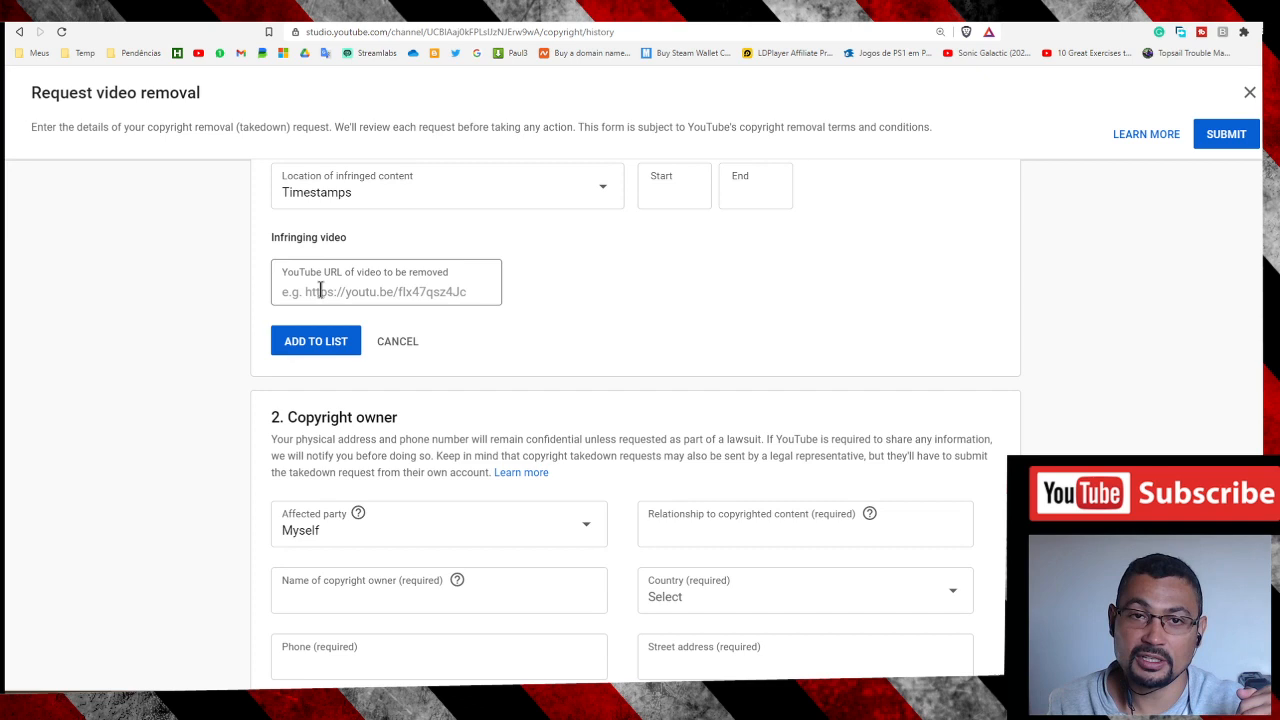
{"action": "scroll", "scroll_direction": "down", "scroll_amount": 3}
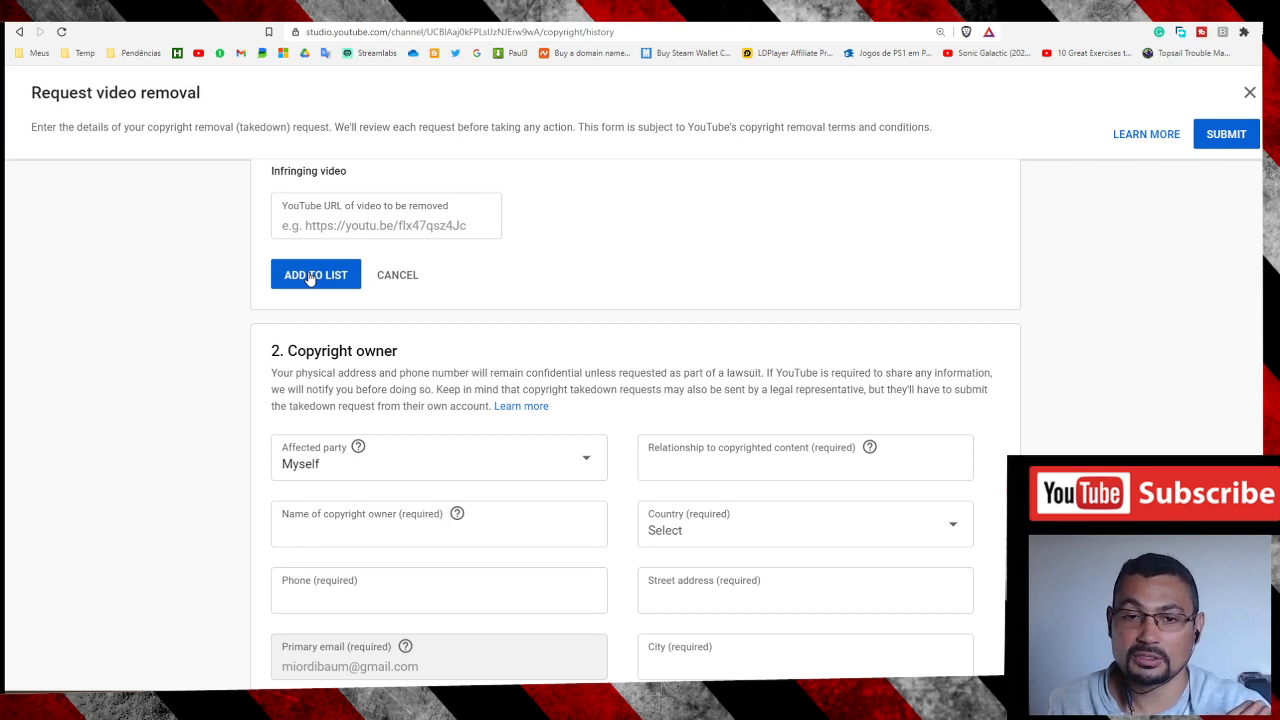
{"action": "scroll", "scroll_direction": "down", "scroll_amount": 3}
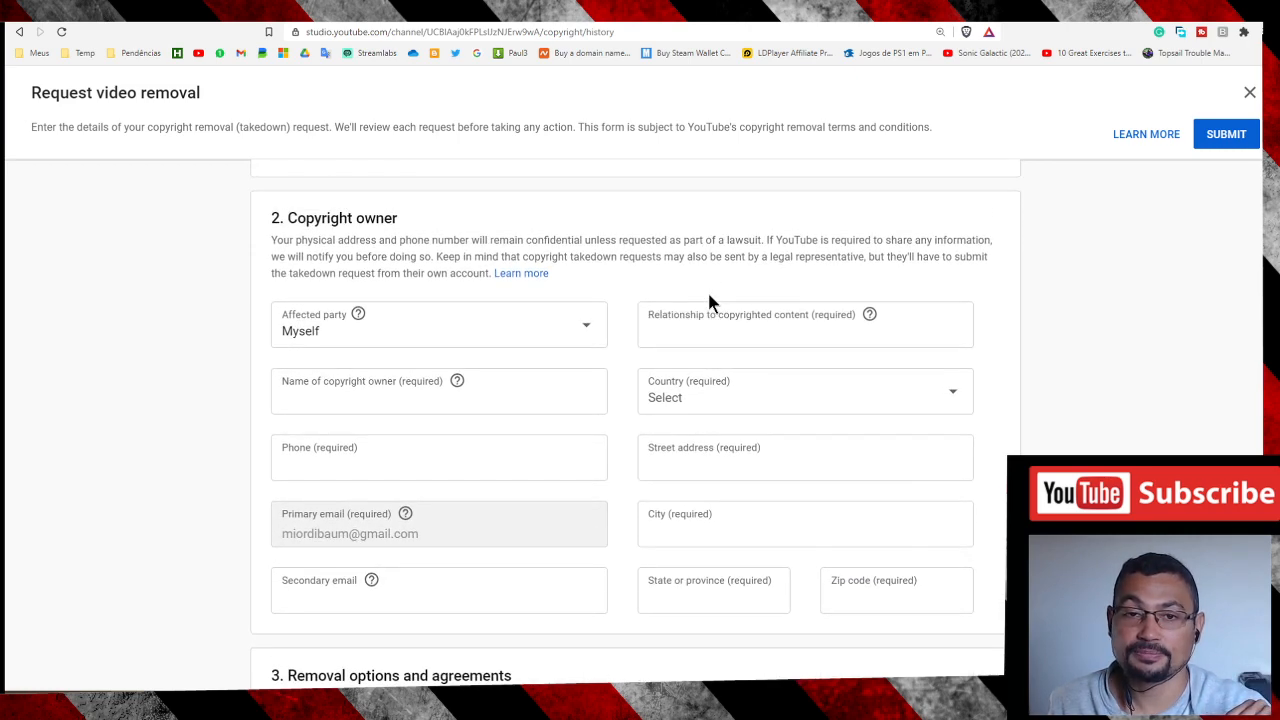
{"action": "scroll", "scroll_direction": "down", "scroll_amount": 3}
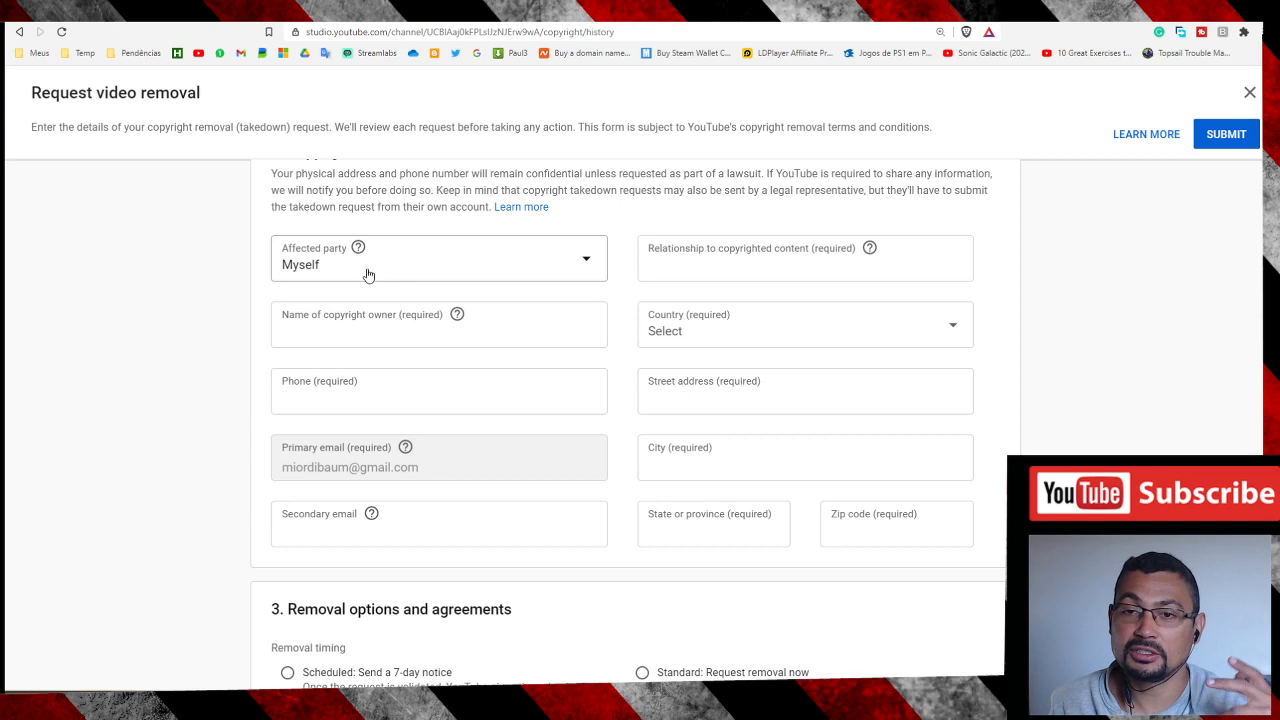
{"action": "left_click", "coordinate": [438, 324]}
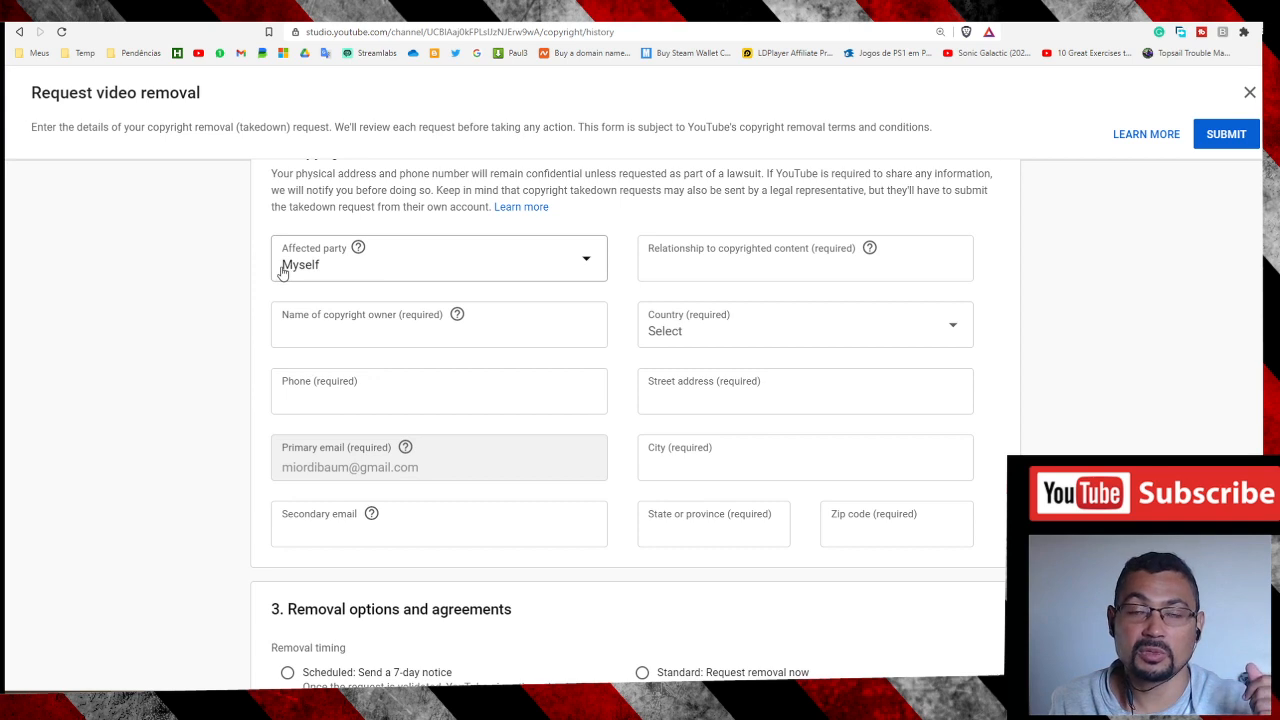
{"action": "left_click", "coordinate": [804, 258]}
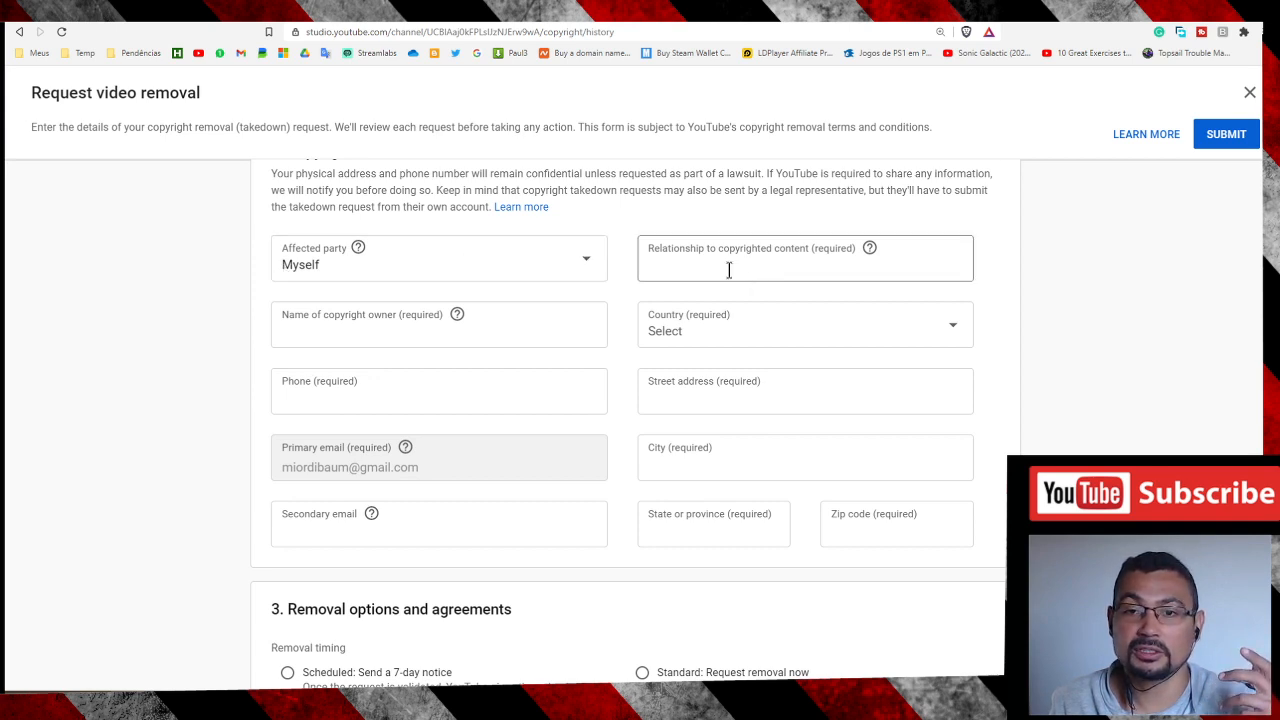
{"action": "mouse_move", "coordinate": [748, 272]}
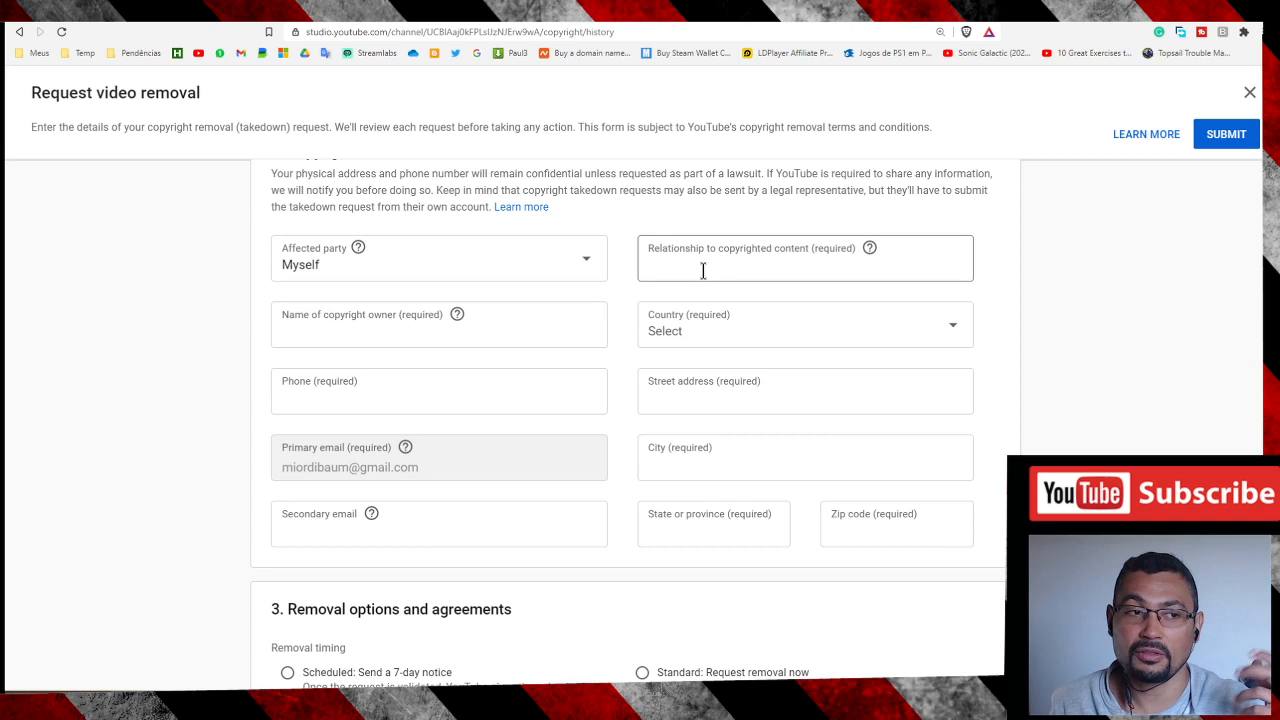
{"action": "left_click", "coordinate": [438, 324]}
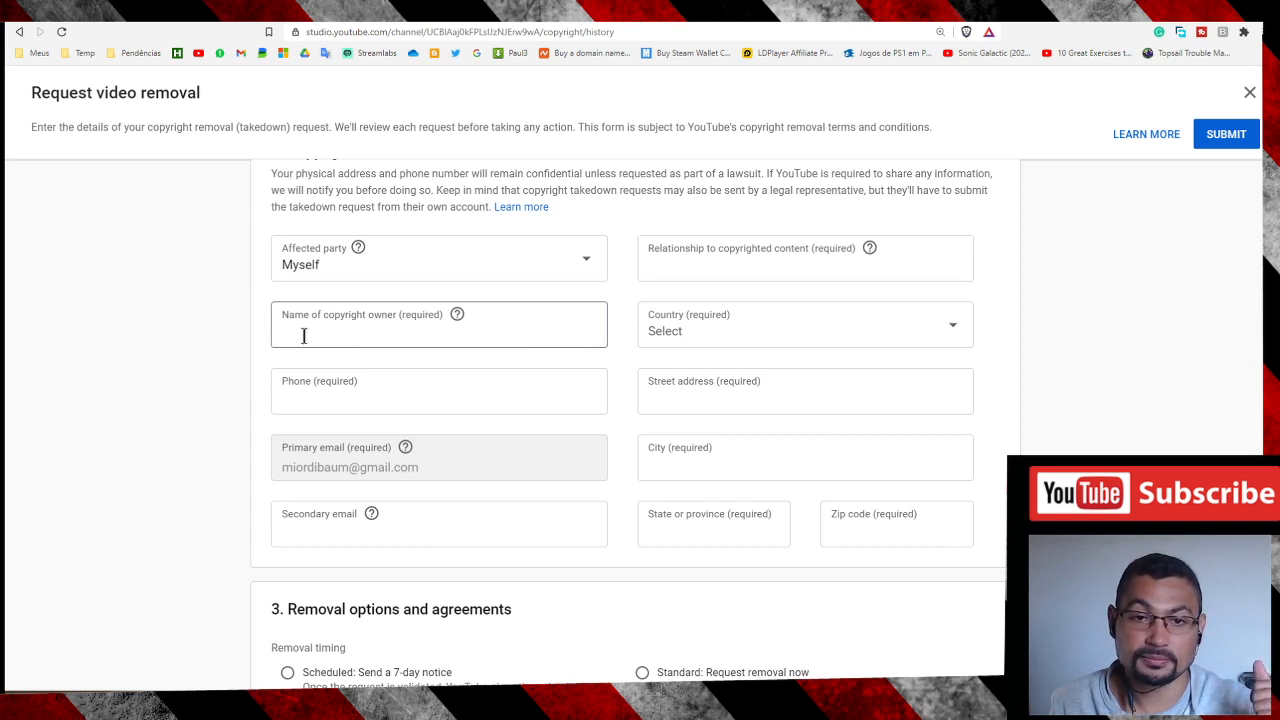
{"action": "left_click", "coordinate": [438, 324]}
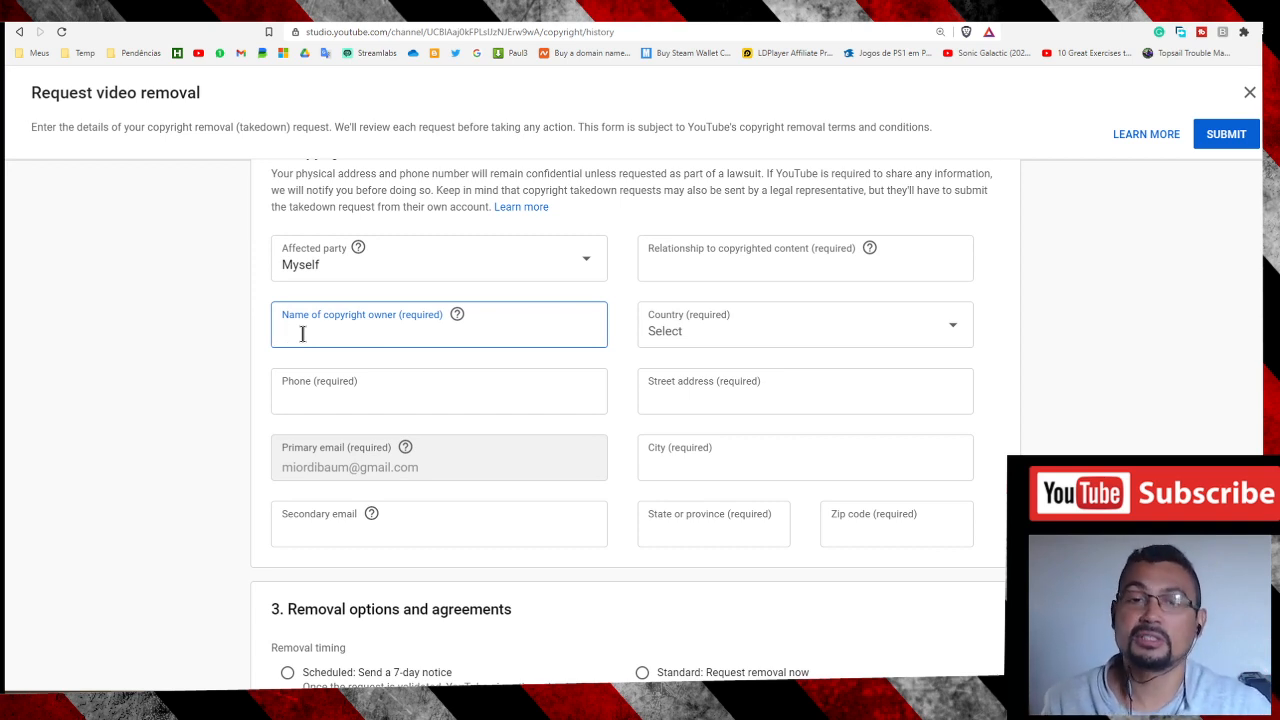
{"action": "left_click", "coordinate": [438, 334]}
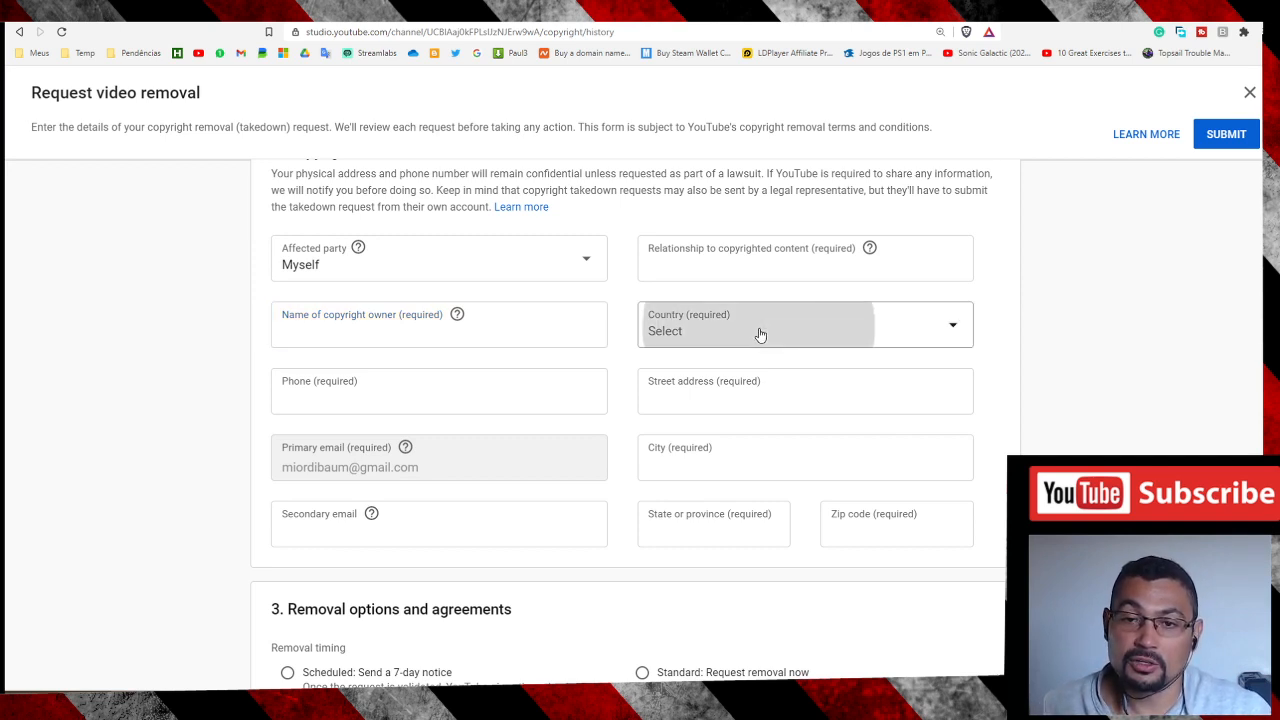
{"action": "mouse_move", "coordinate": [370, 448]}
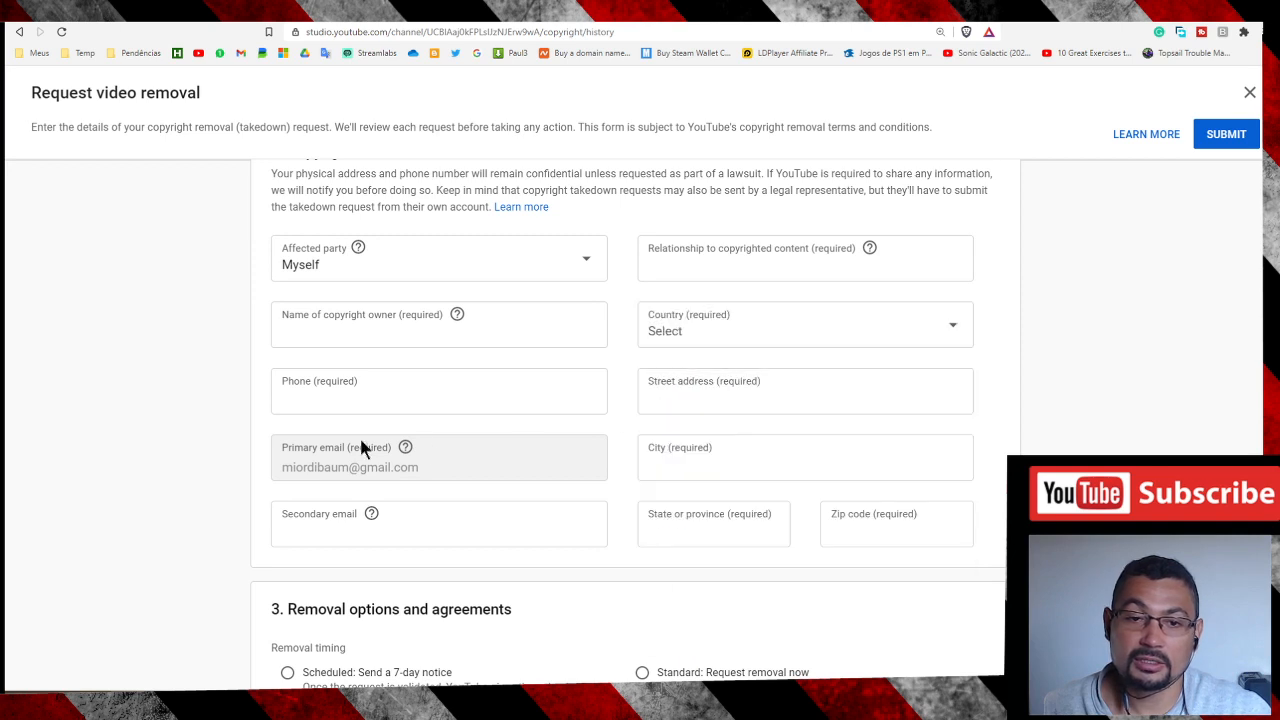
{"action": "left_click", "coordinate": [438, 390]}
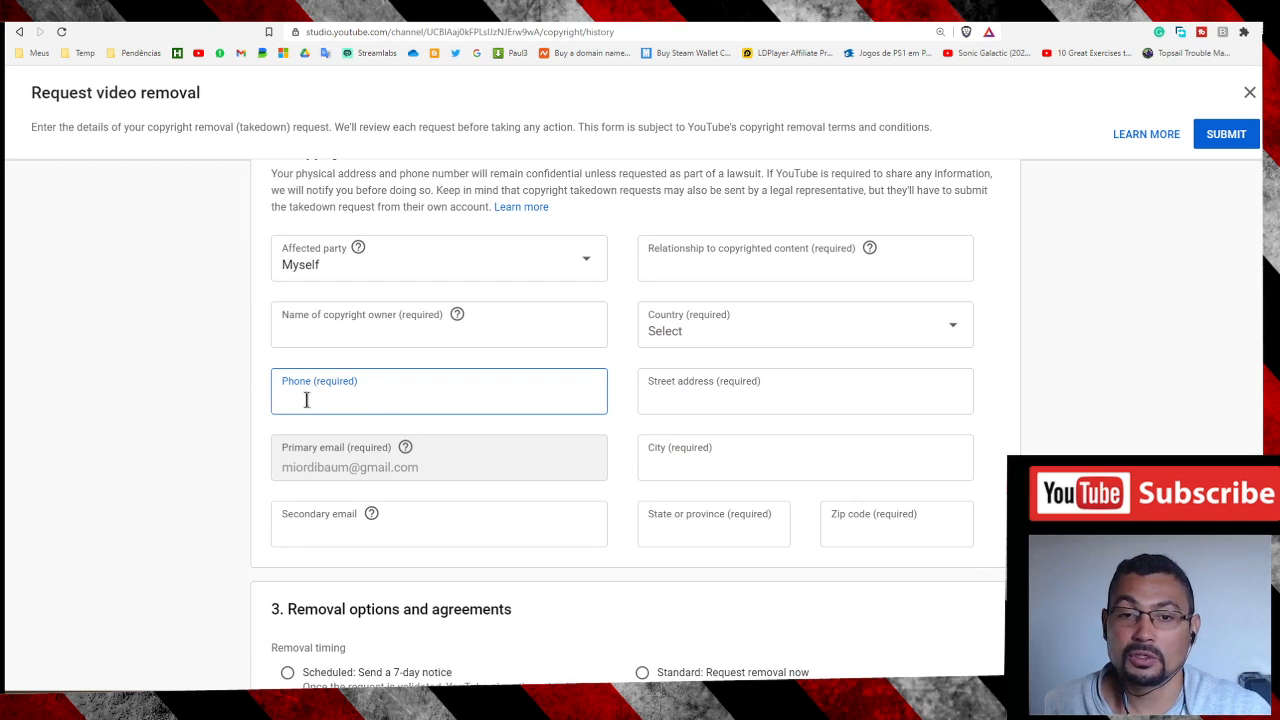
{"action": "left_click", "coordinate": [804, 390]}
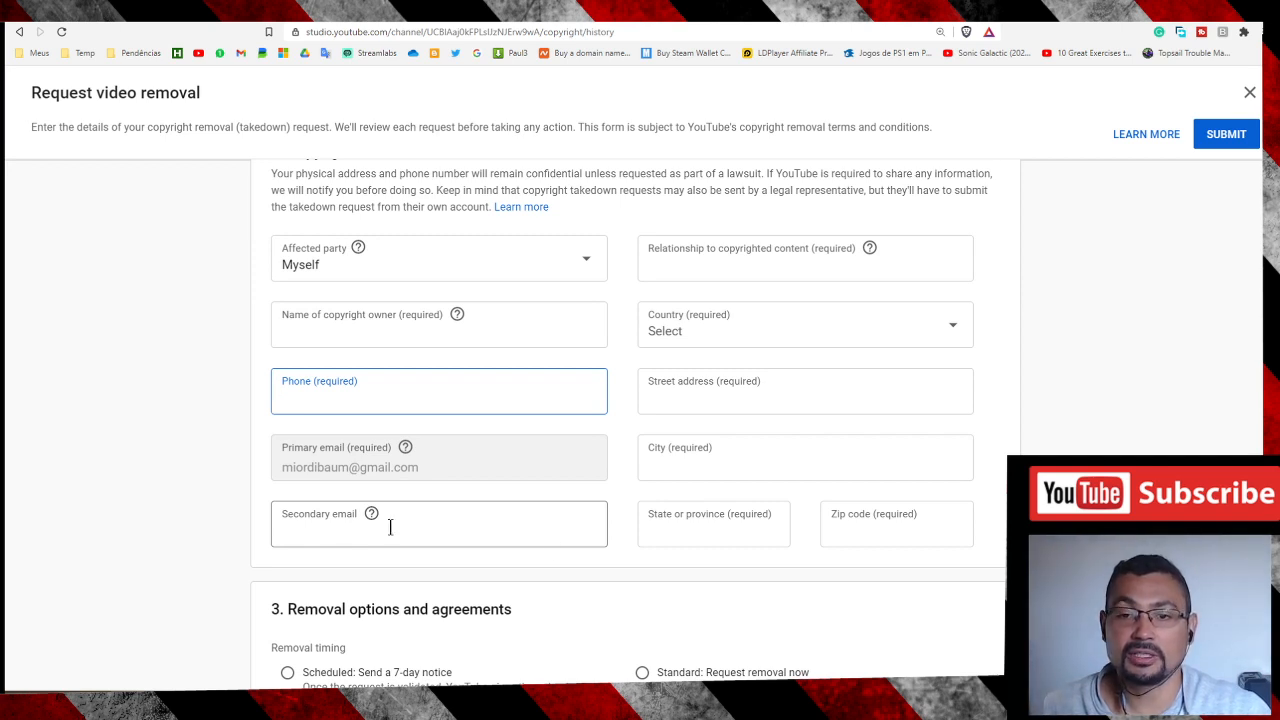
{"action": "left_click", "coordinate": [896, 524]}
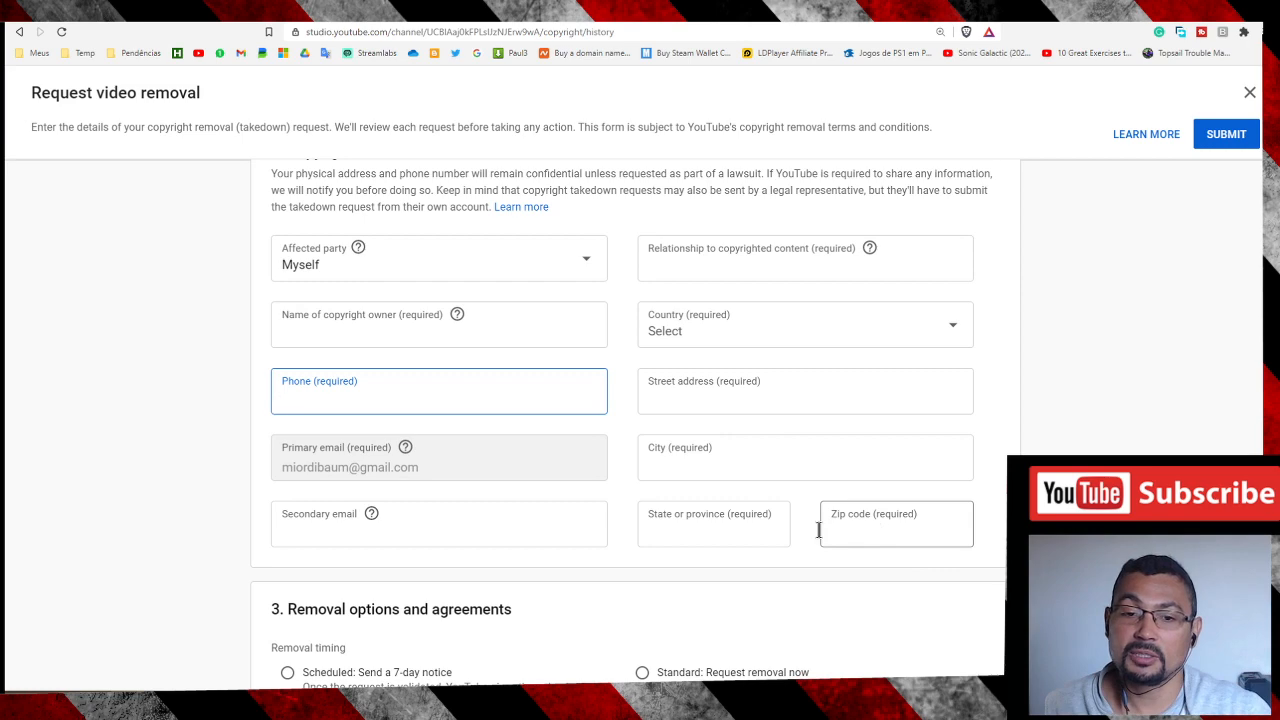
Tick the good-faith belief and tool-abuse legal agreements, leaving the signature empty
{"action": "scroll", "scroll_direction": "down", "scroll_amount": 3}
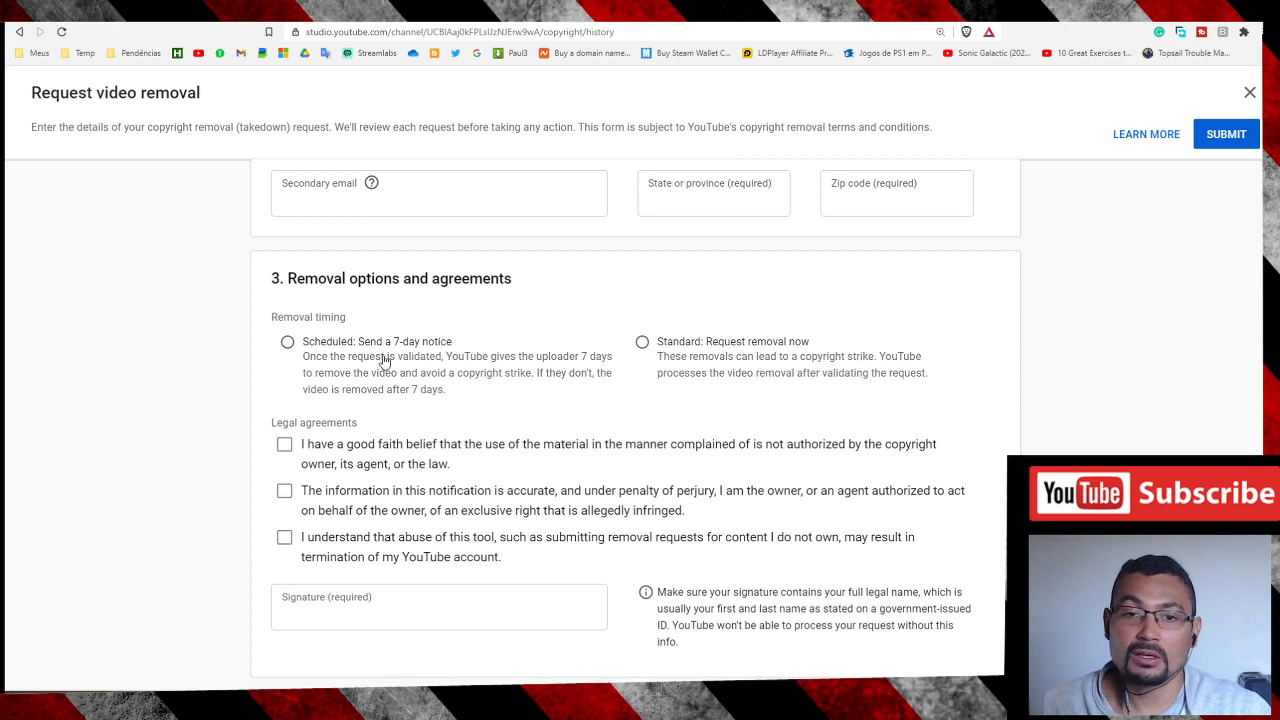
{"action": "mouse_move", "coordinate": [288, 342]}
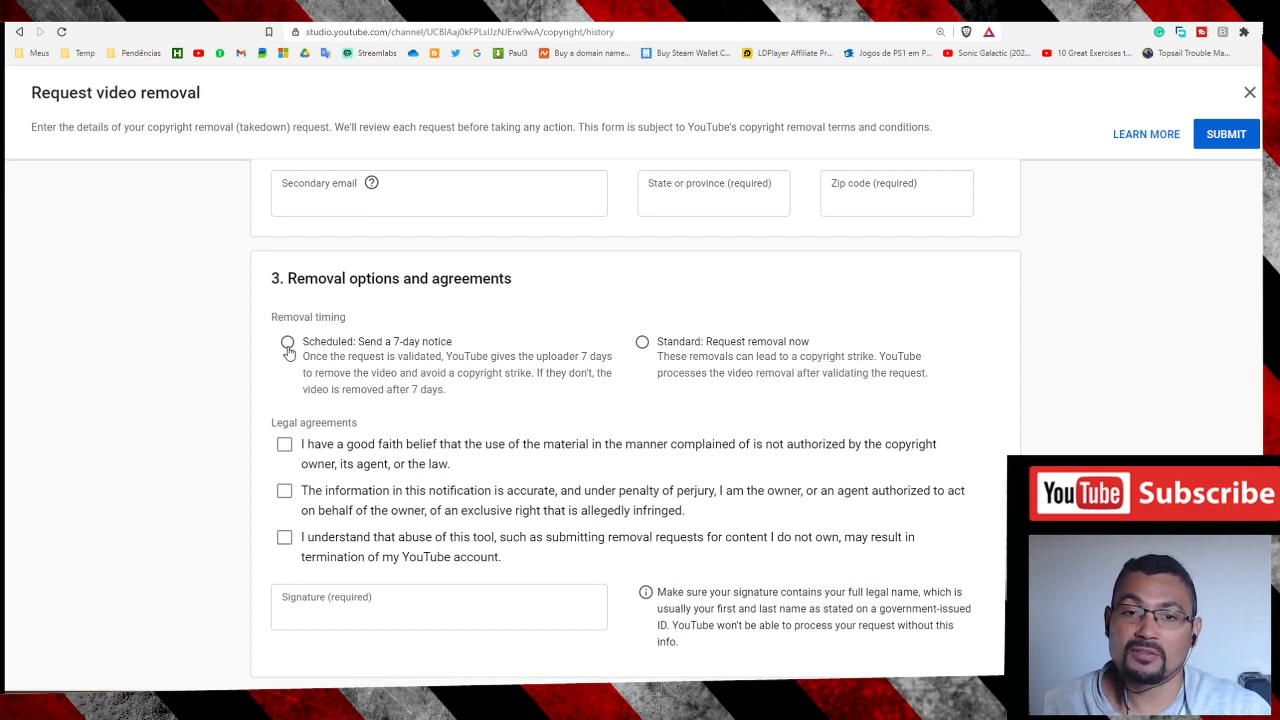
{"action": "mouse_move", "coordinate": [416, 356]}
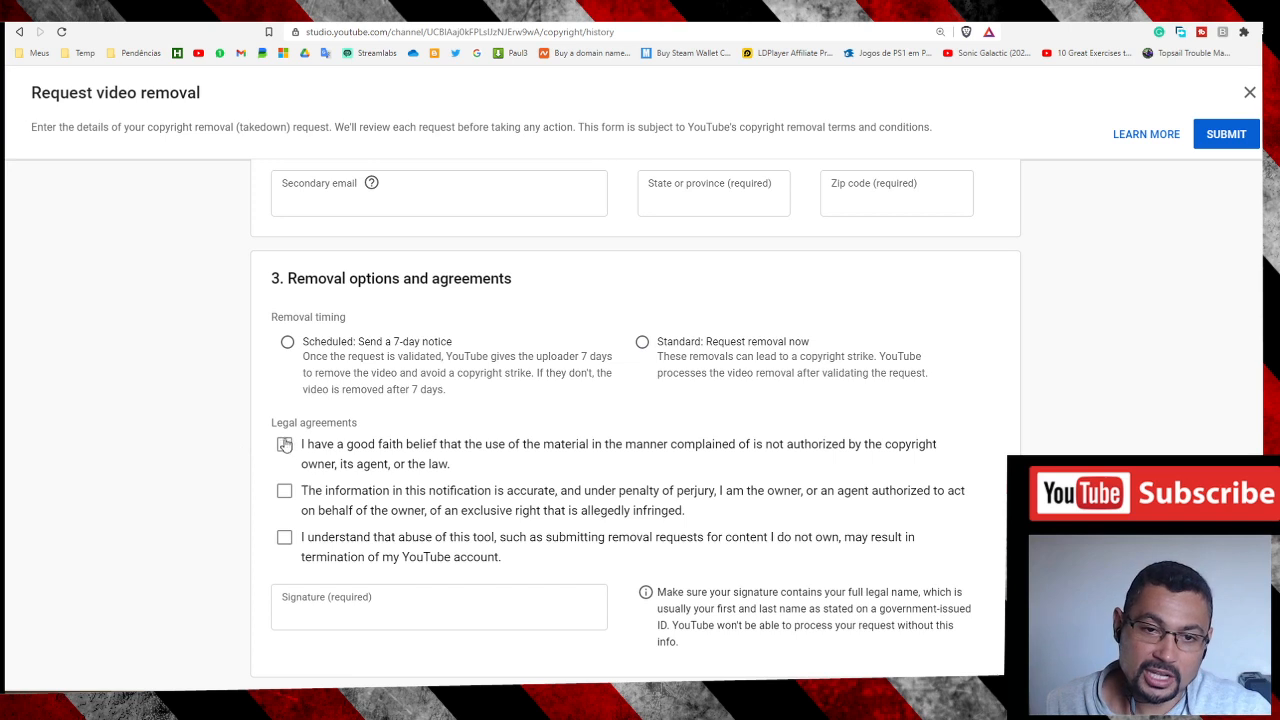
{"action": "left_click", "coordinate": [284, 492]}
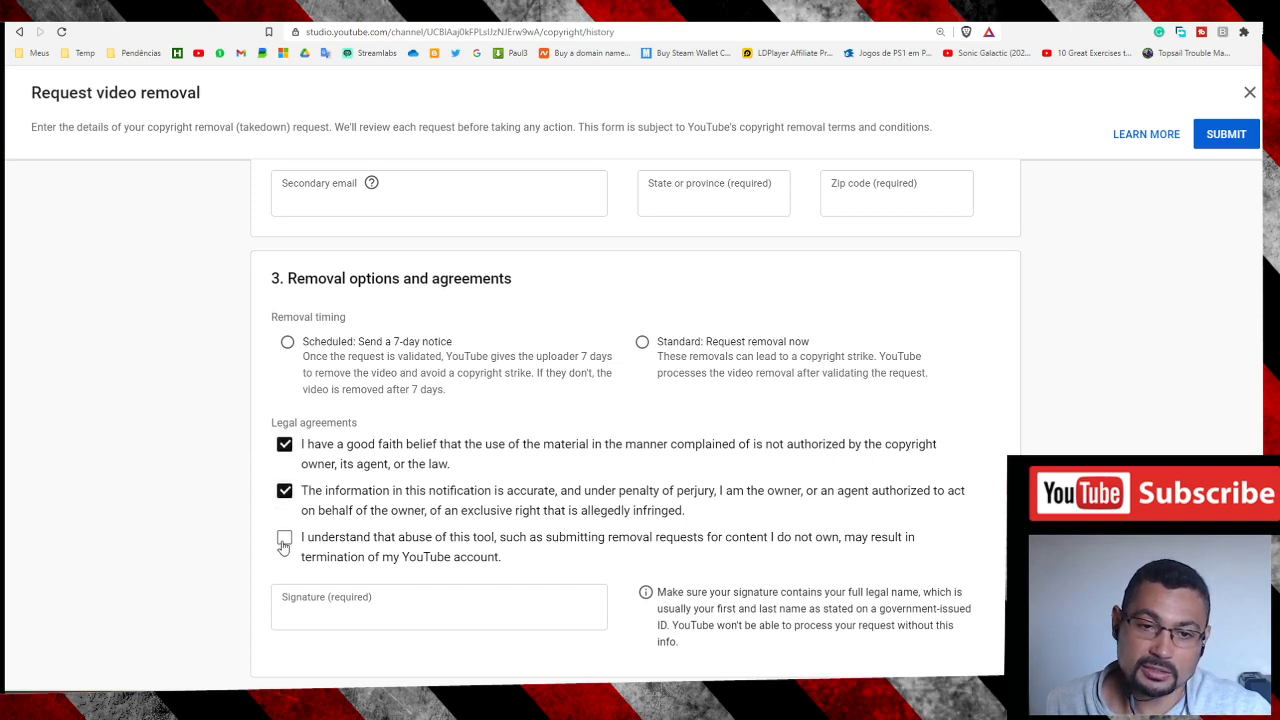
{"action": "left_click", "coordinate": [284, 540]}
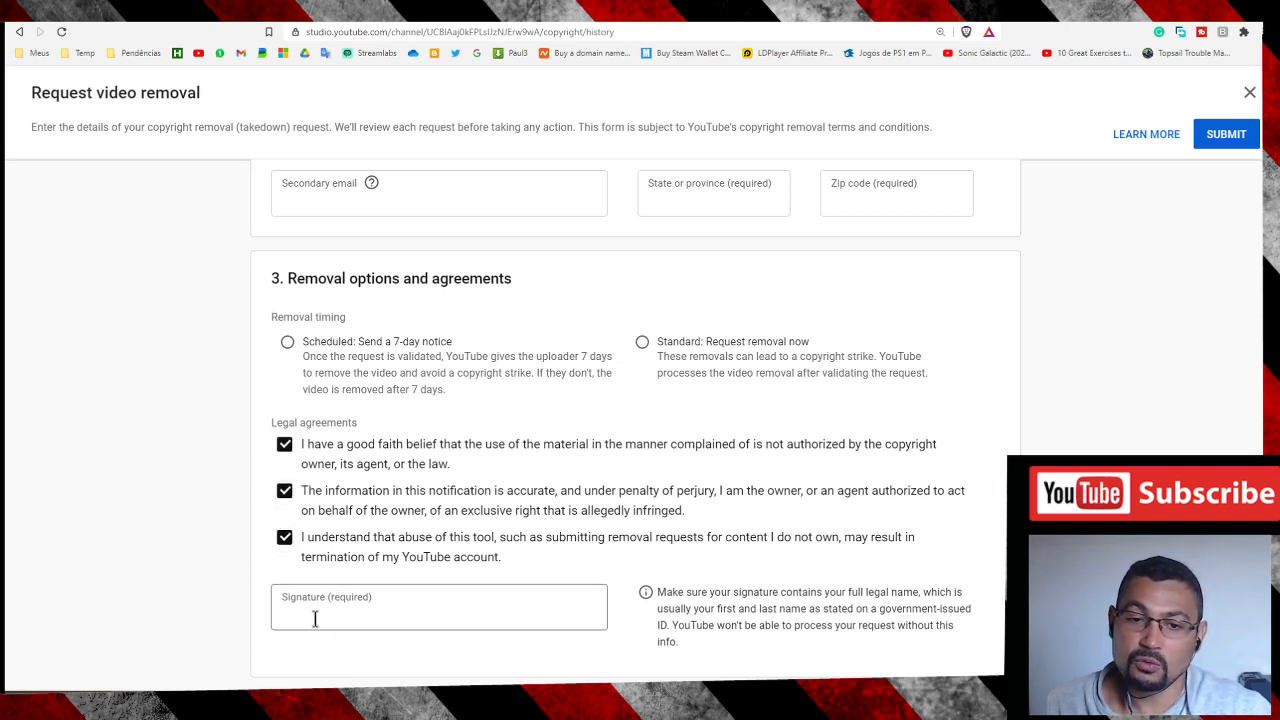
{"action": "left_click", "coordinate": [438, 608]}
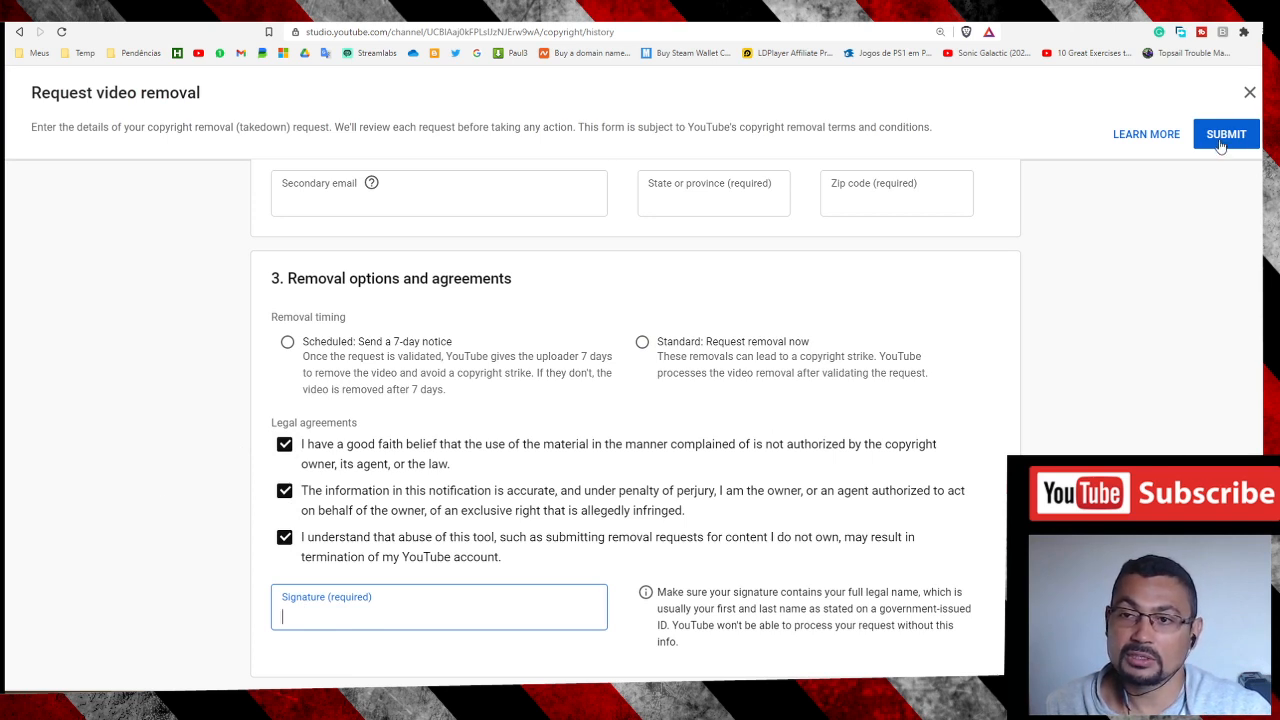
{"action": "mouse_move", "coordinate": [1204, 228]}
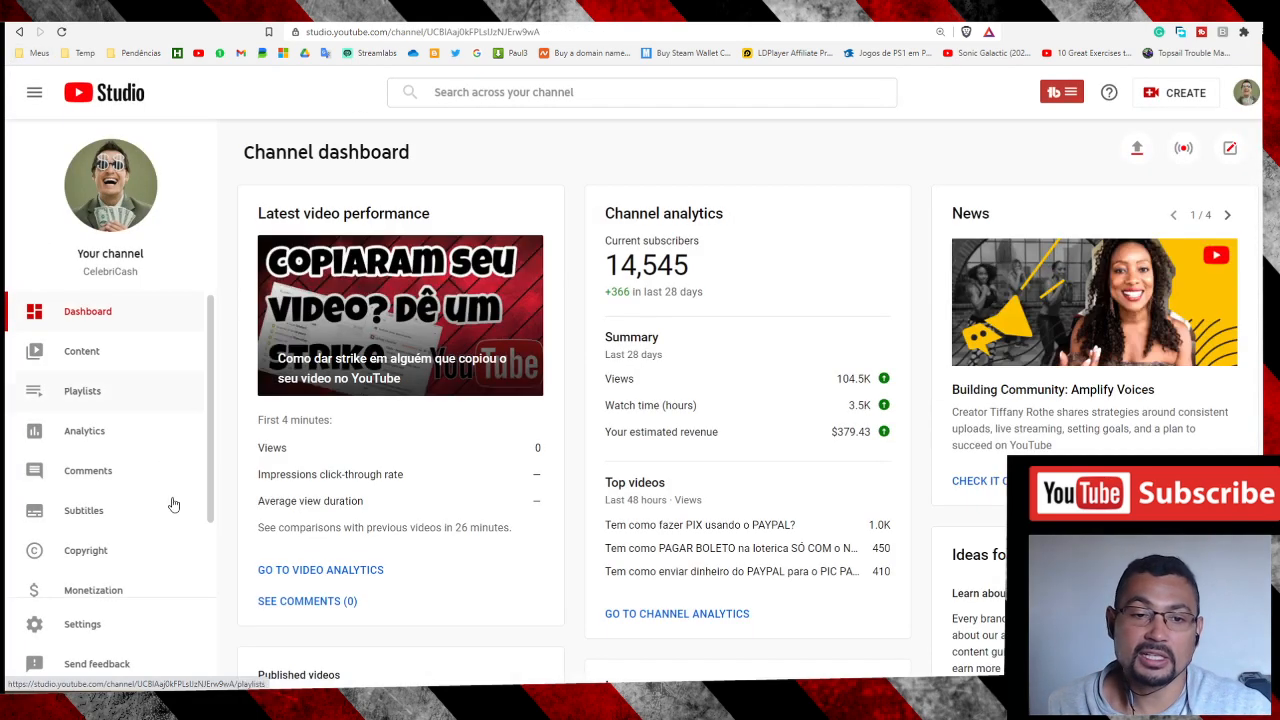
Return to the Copyright section's Removal requests list, still empty
{"action": "left_click", "coordinate": [84, 550]}
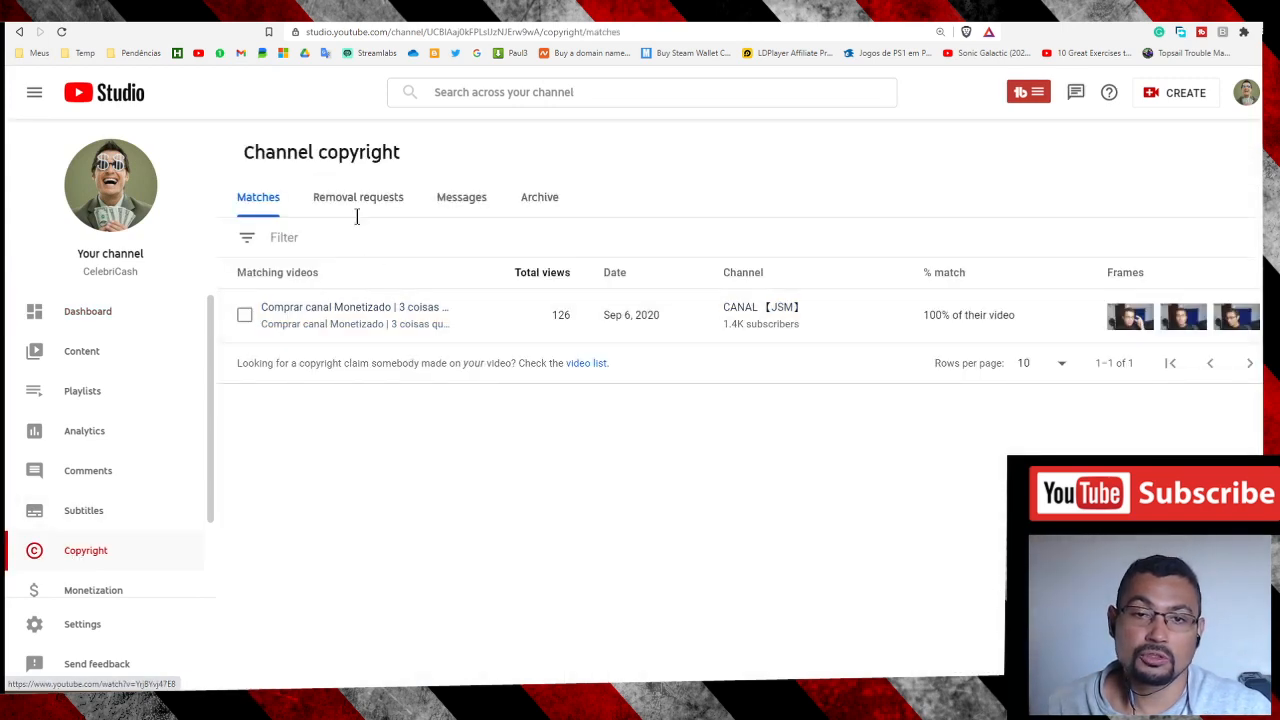
{"action": "left_click", "coordinate": [358, 198]}
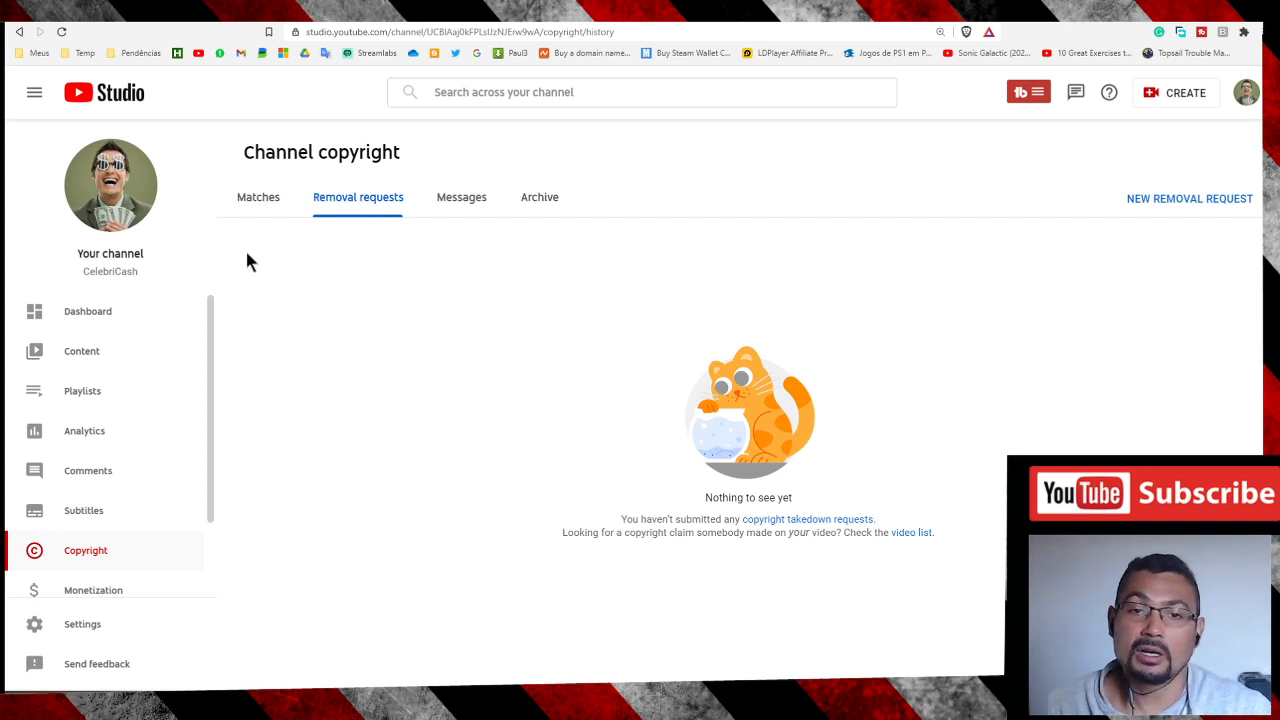
{"action": "mouse_move", "coordinate": [250, 296]}
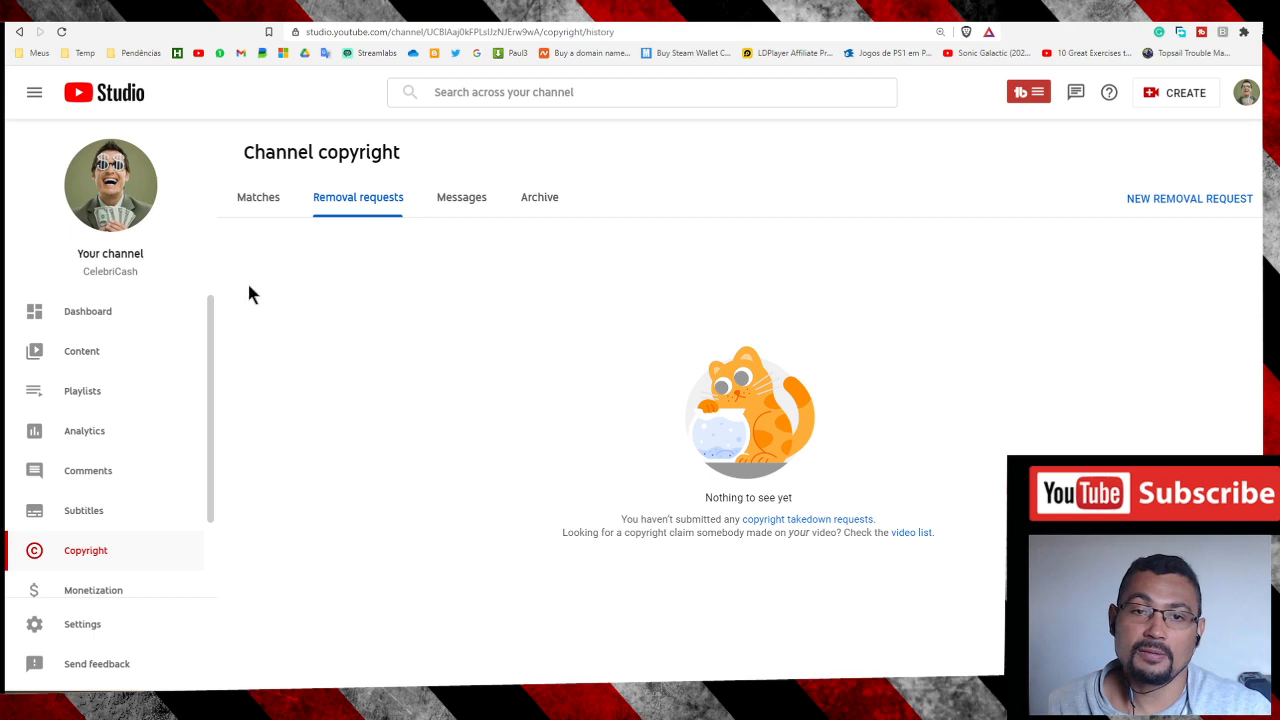